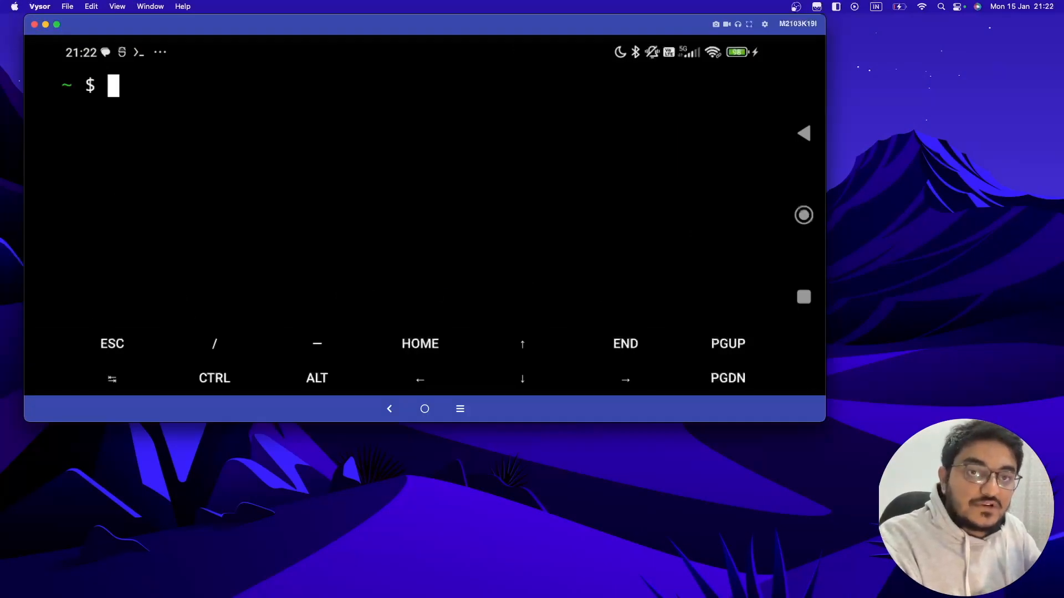
# Step: Install git with pkg install and start the pkg install command for gh
pyautogui.write('pkg in')
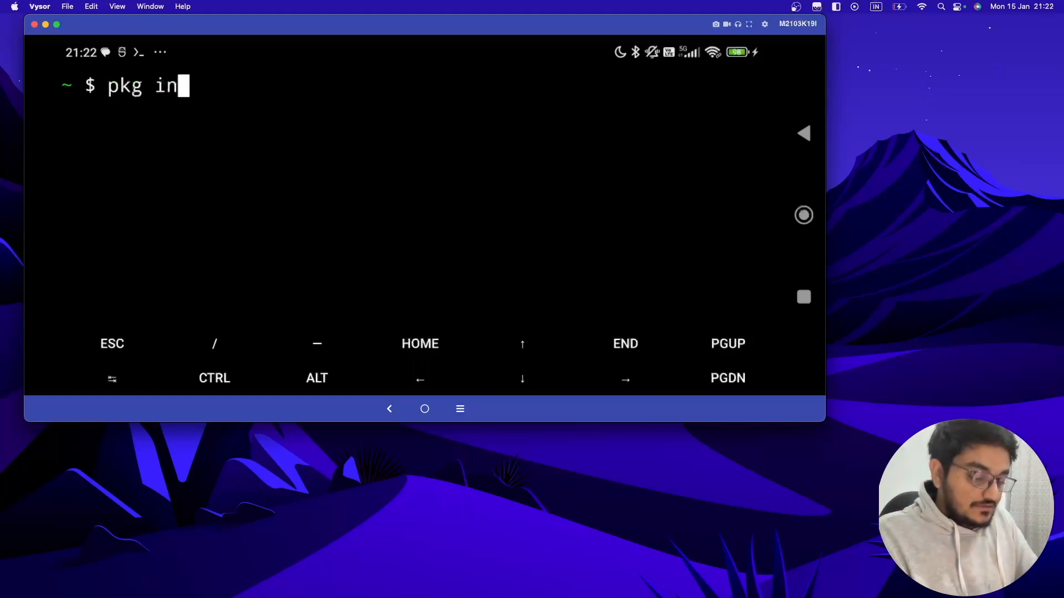
pyautogui.write('stall g')
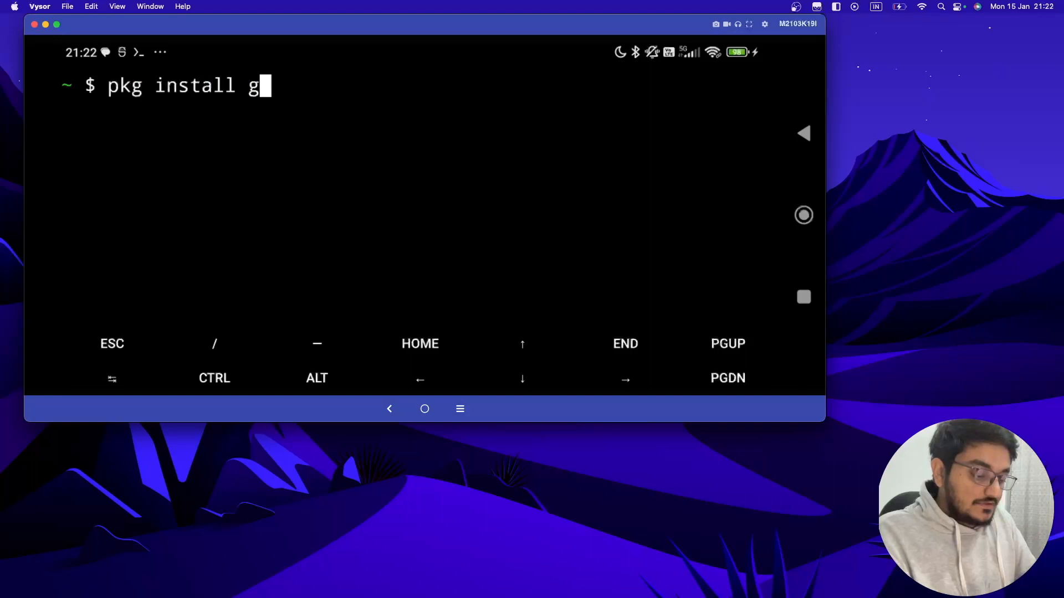
pyautogui.press('Return')
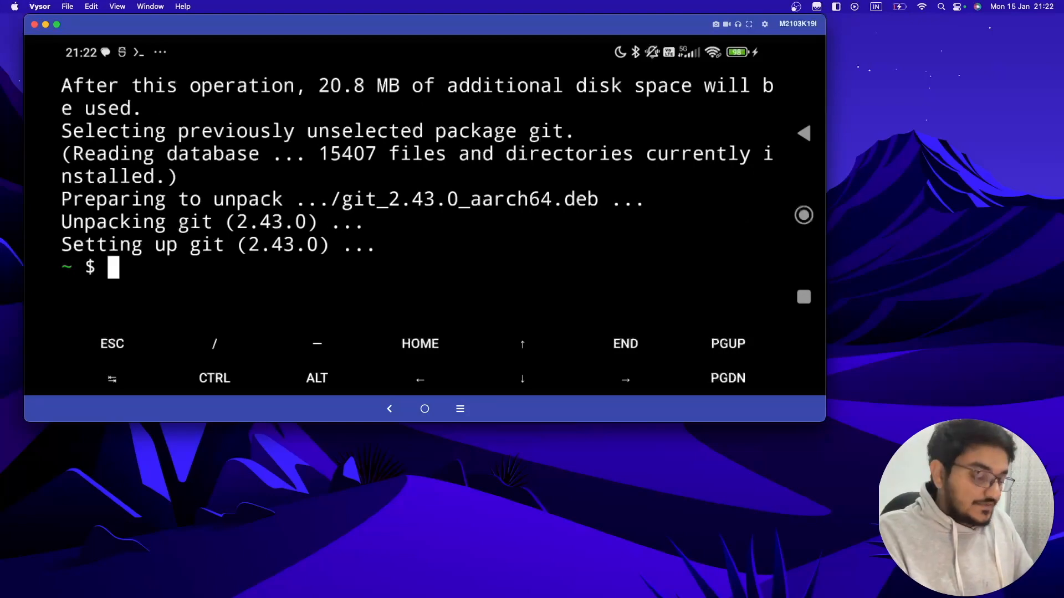
pyautogui.write('pkg')
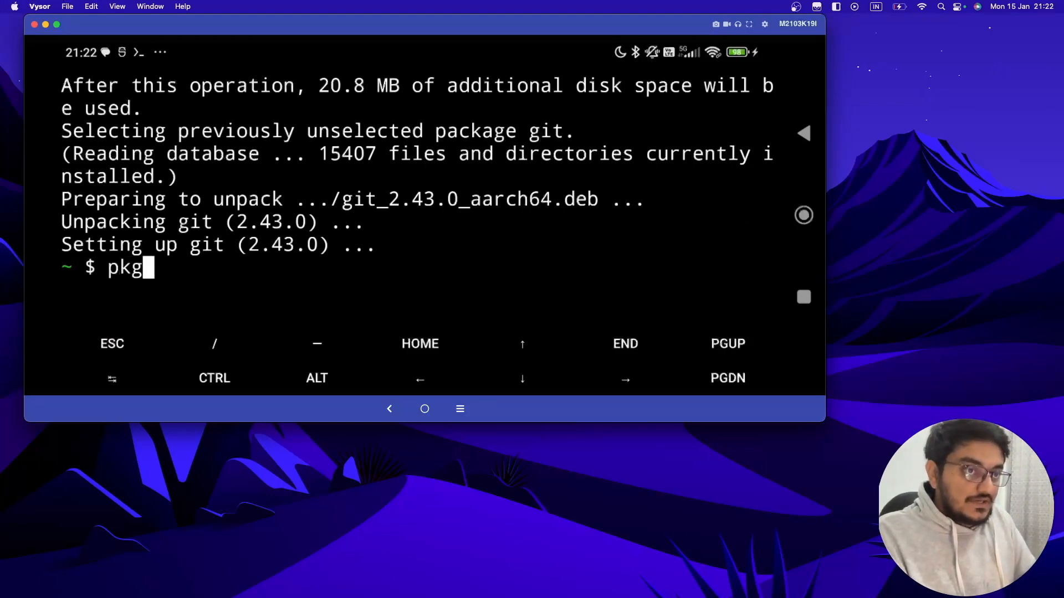
pyautogui.write('install')
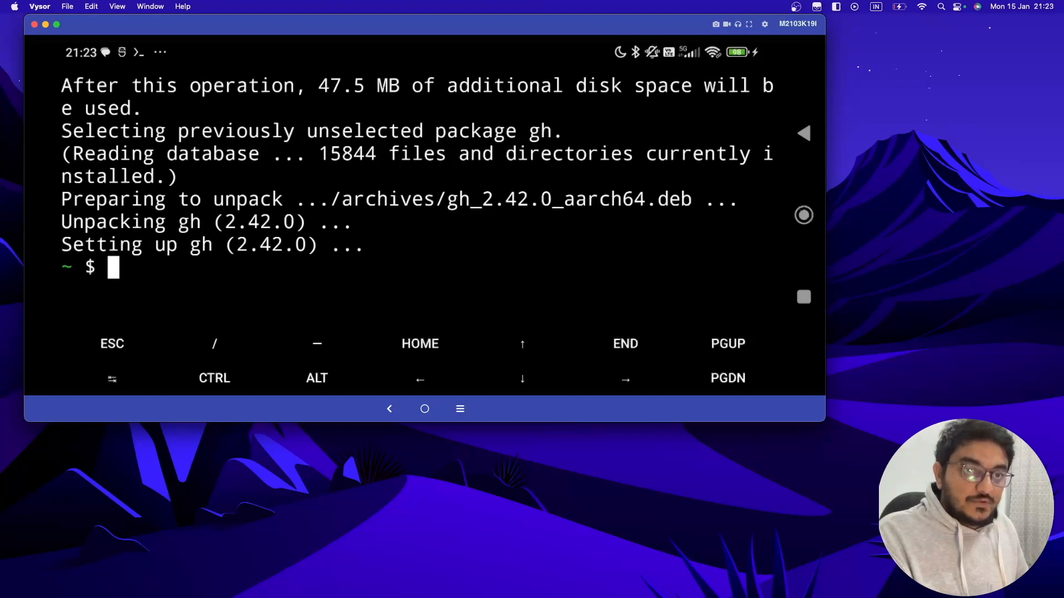
pyautogui.moveTo(295, 276)
pyautogui.write('gh')
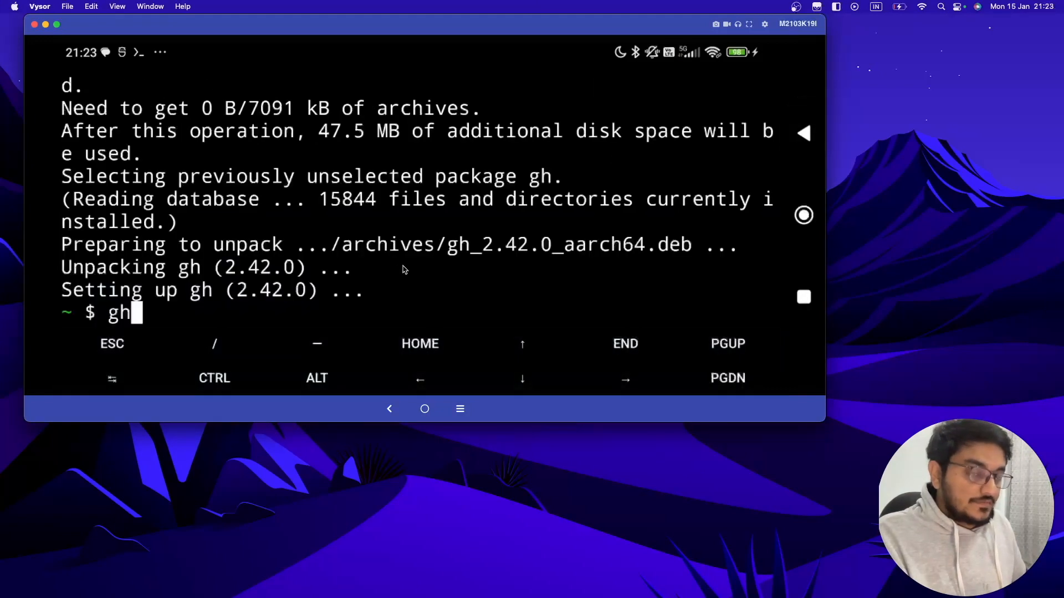
pyautogui.write('auth')
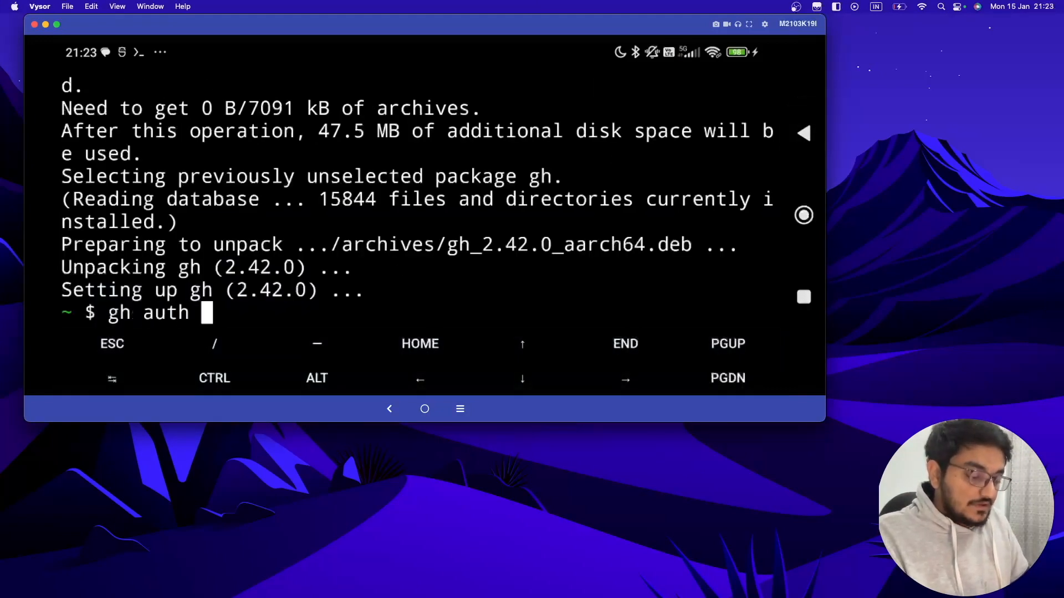
pyautogui.write('login')
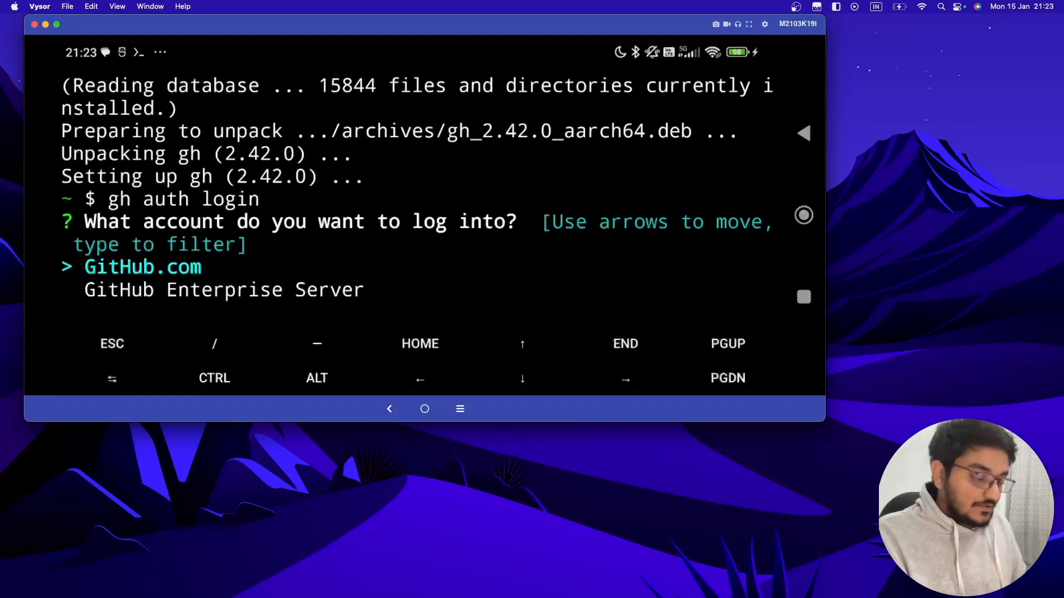
pyautogui.press('Return')
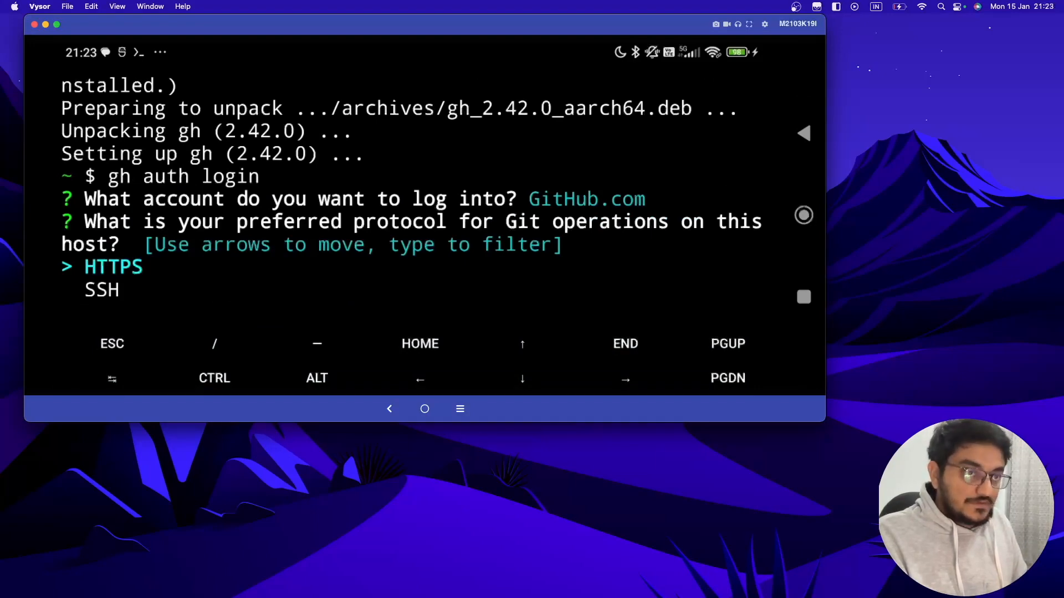
pyautogui.press('Return')
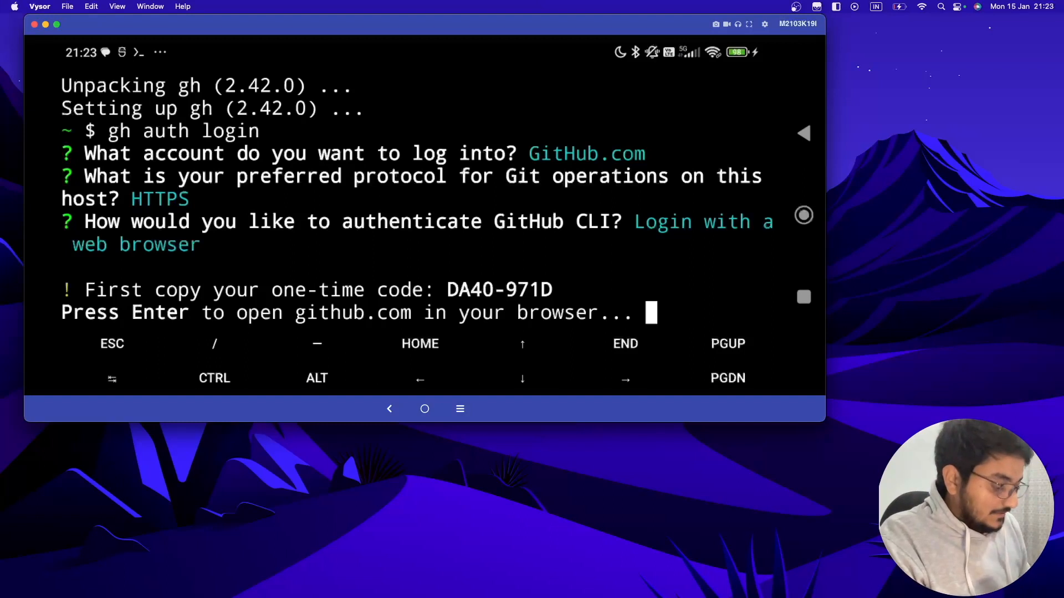
pyautogui.doubleClick(498, 290)
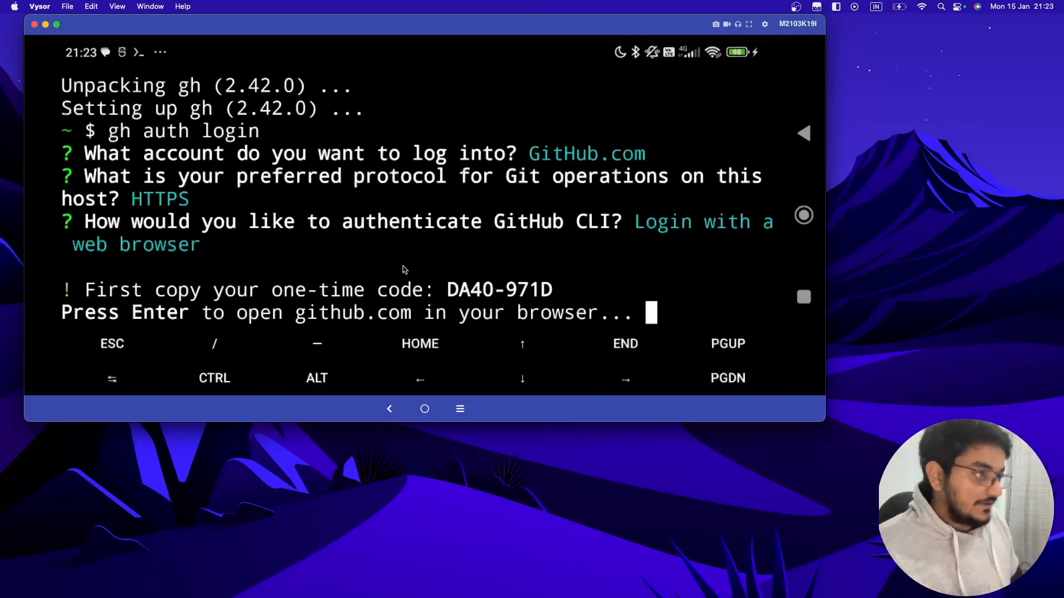
pyautogui.press('Return')
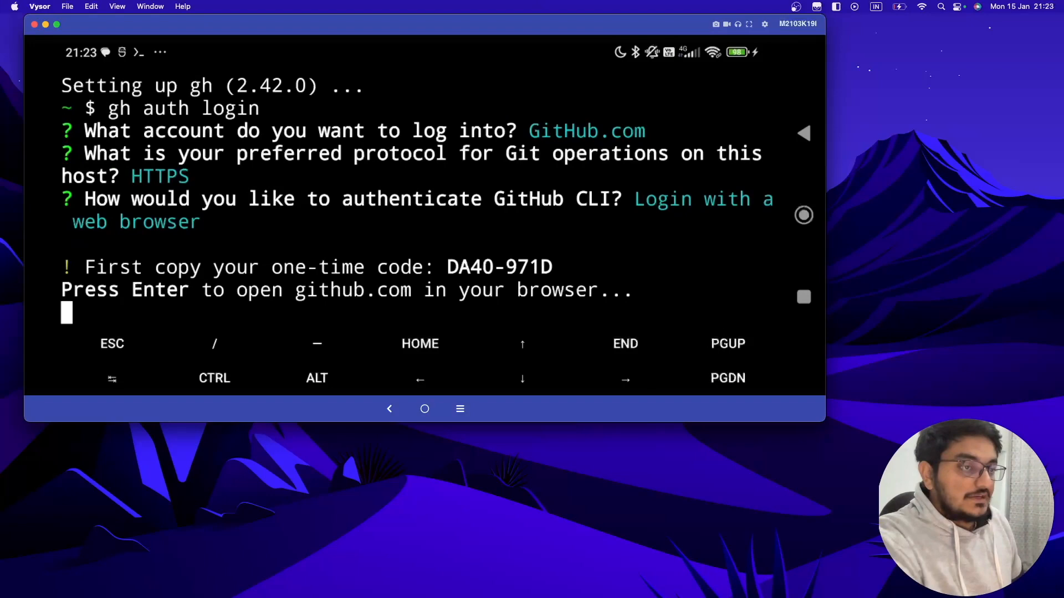
pyautogui.press('Return')
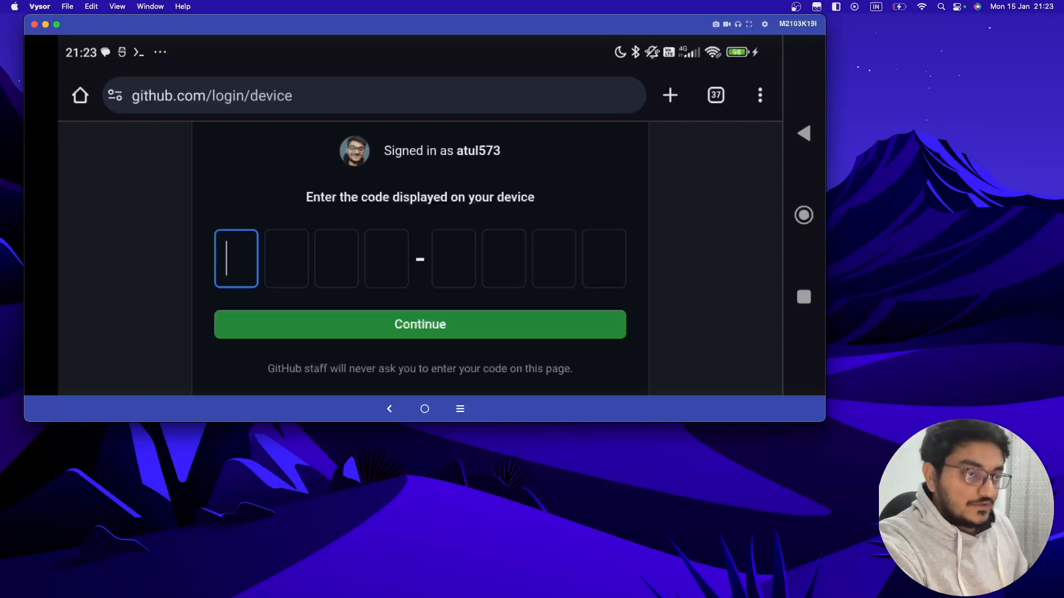
pyautogui.moveTo(250, 263)
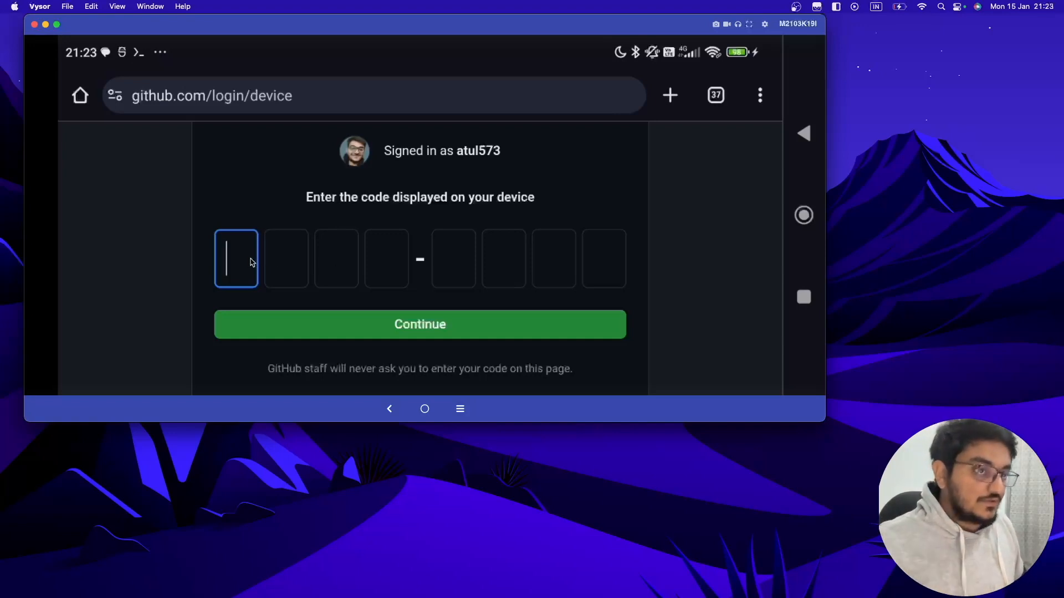
# Step: Paste the one-time code into GitHub's device code boxes and submit it
pyautogui.click(236, 259)
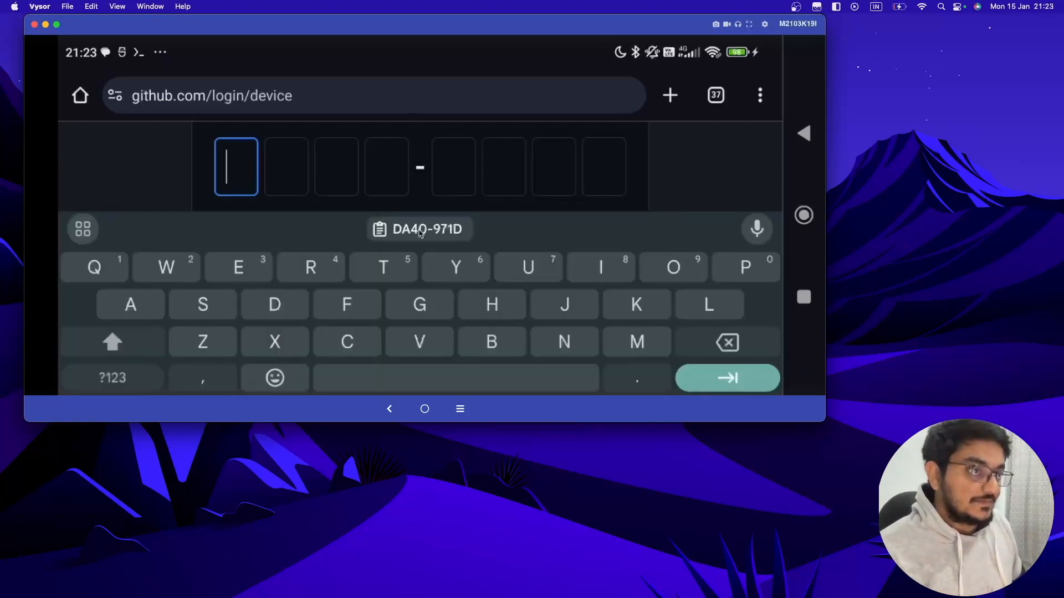
pyautogui.write('D')
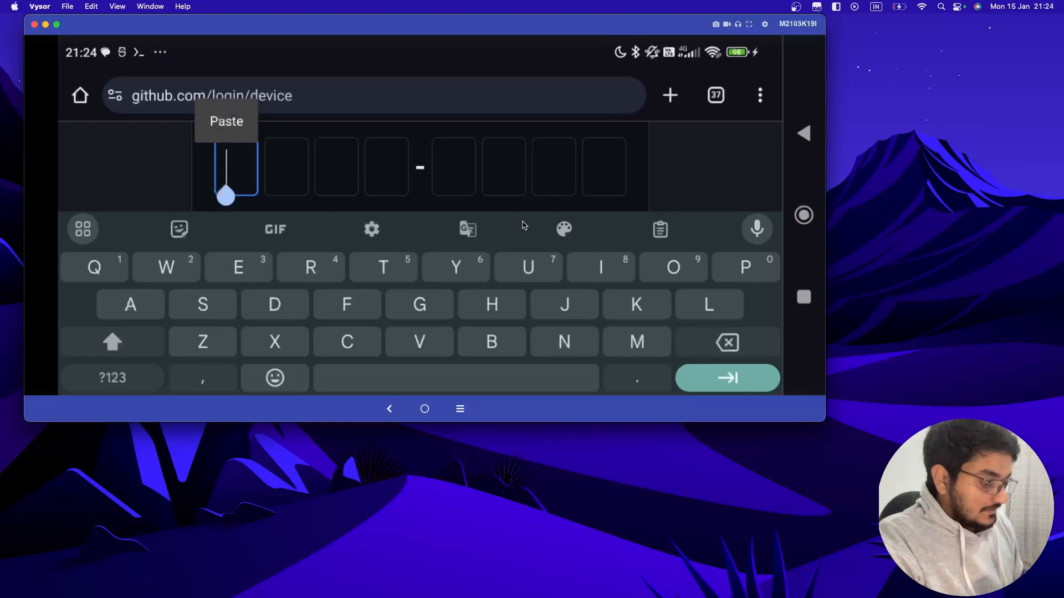
pyautogui.click(226, 121)
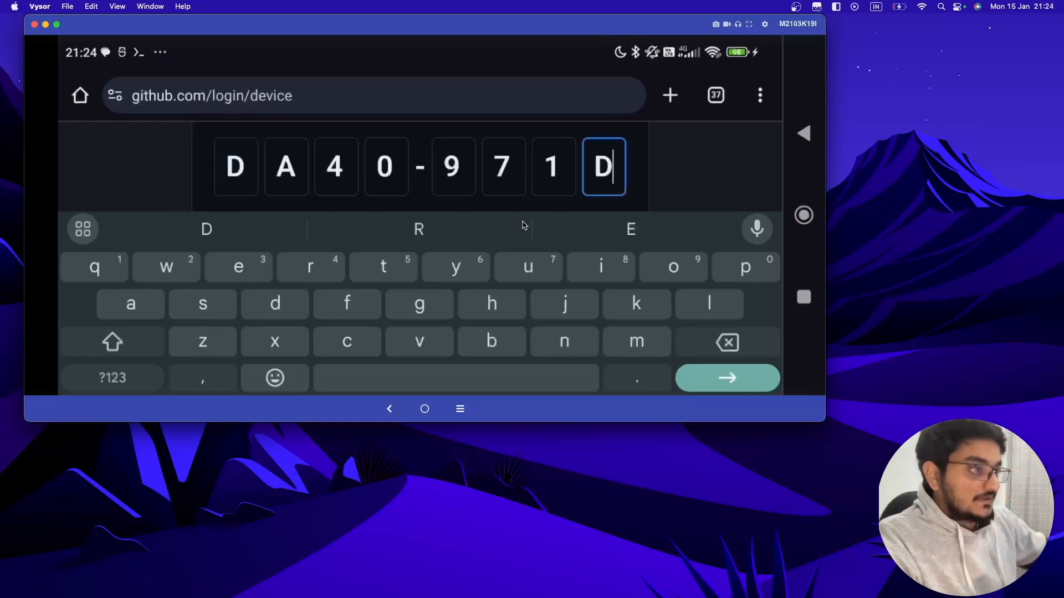
pyautogui.moveTo(882, 102)
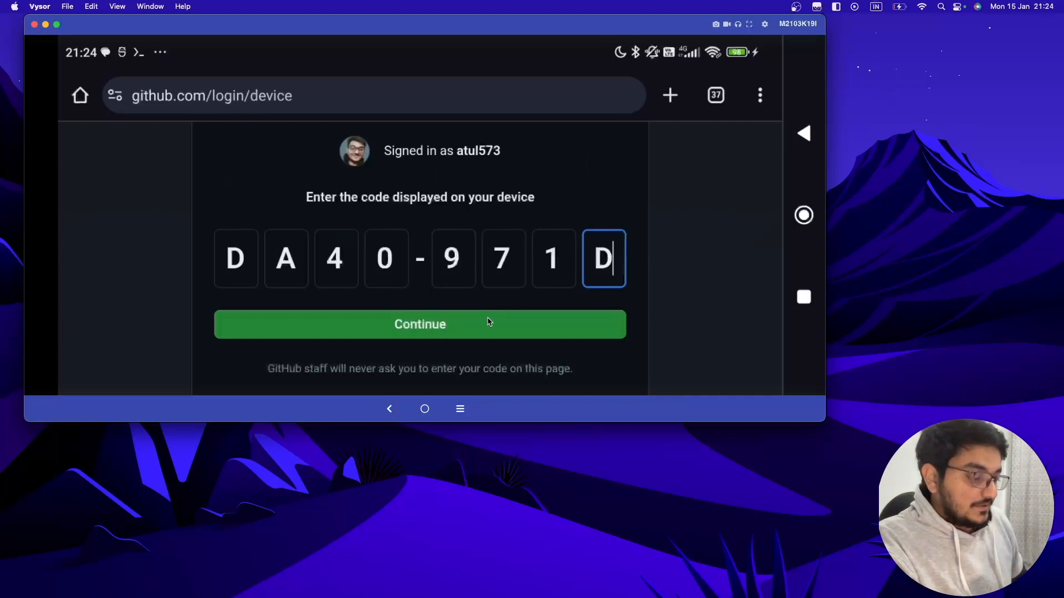
pyautogui.click(419, 323)
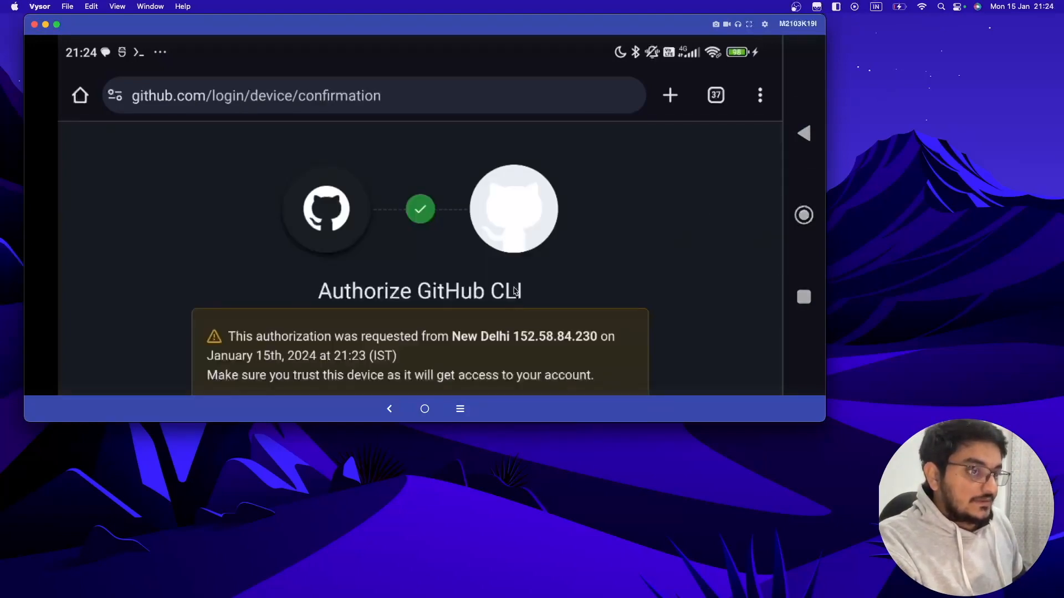
# Step: Authorize GitHub CLI to access the account
pyautogui.scroll(-3)
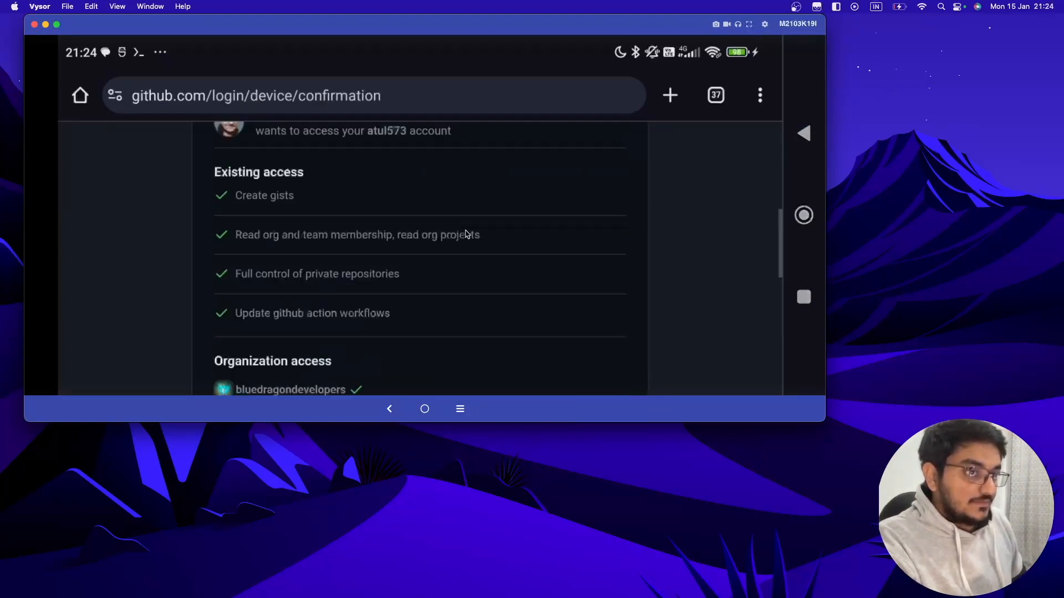
pyautogui.scroll(-3)
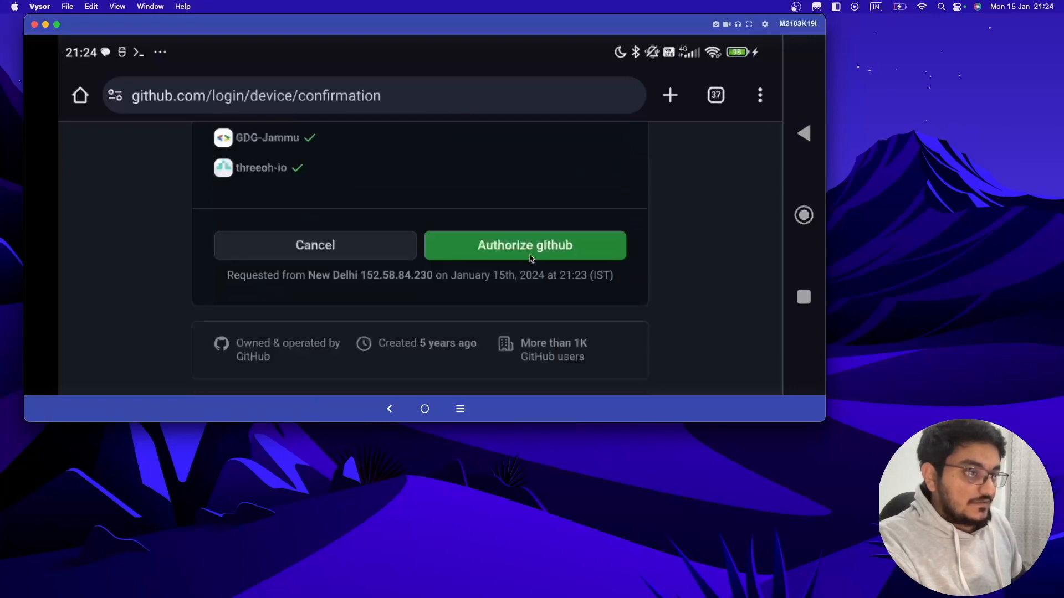
pyautogui.click(525, 245)
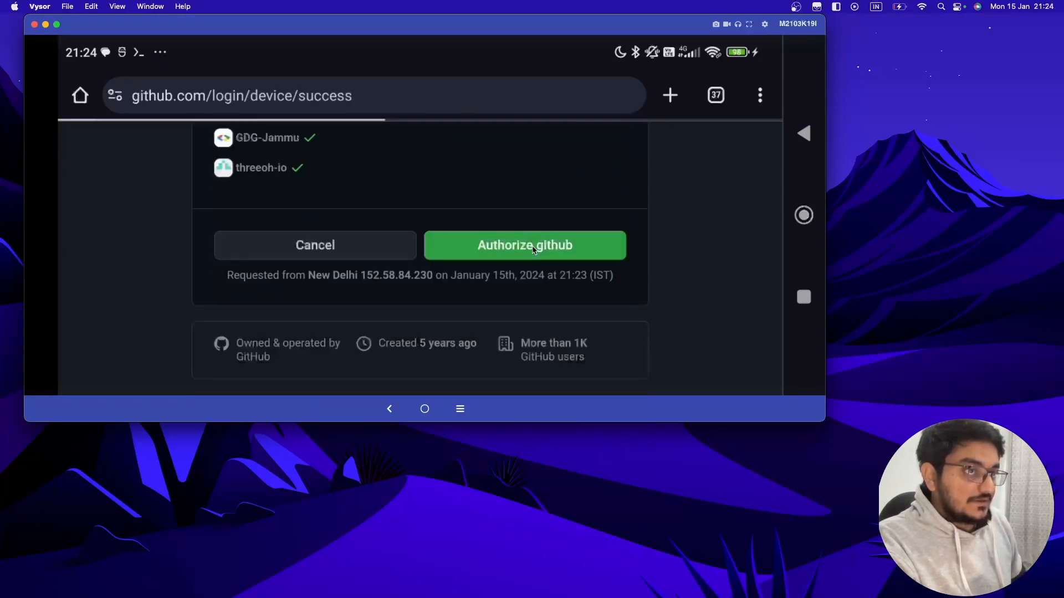
pyautogui.click(523, 245)
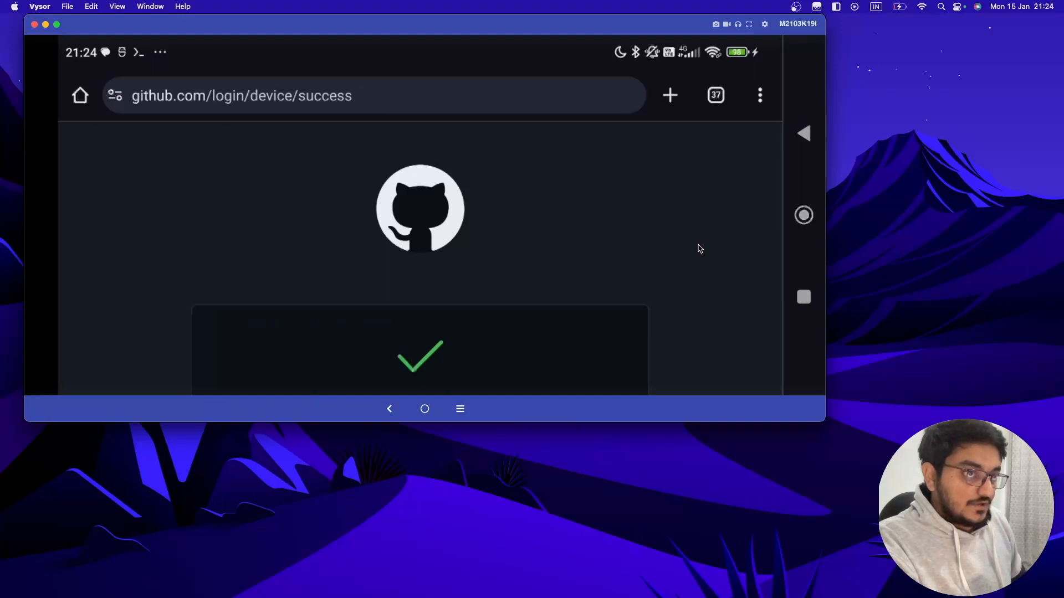
pyautogui.moveTo(807, 305)
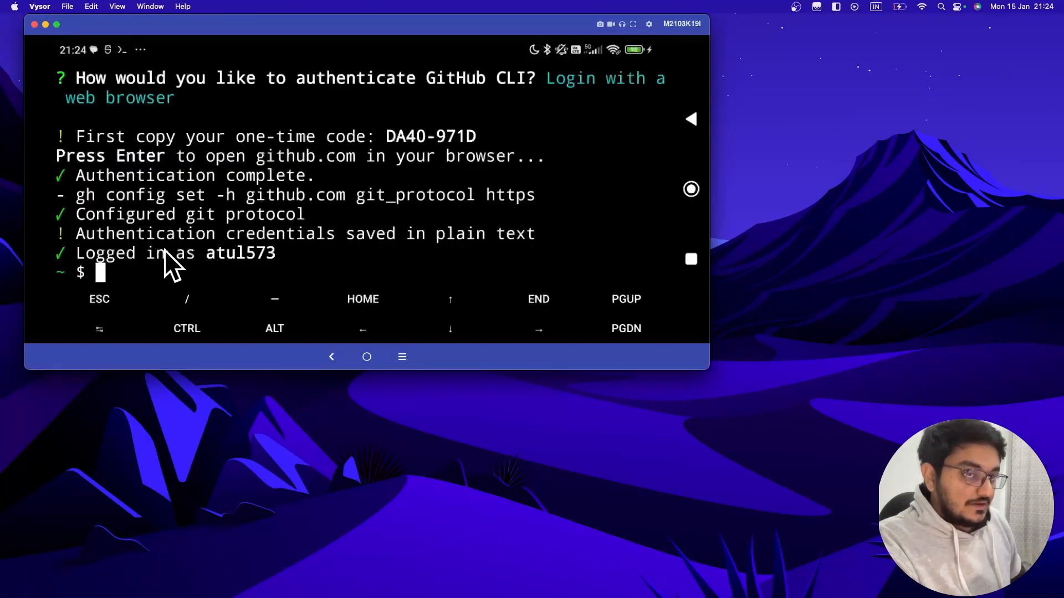
pyautogui.moveTo(267, 134)
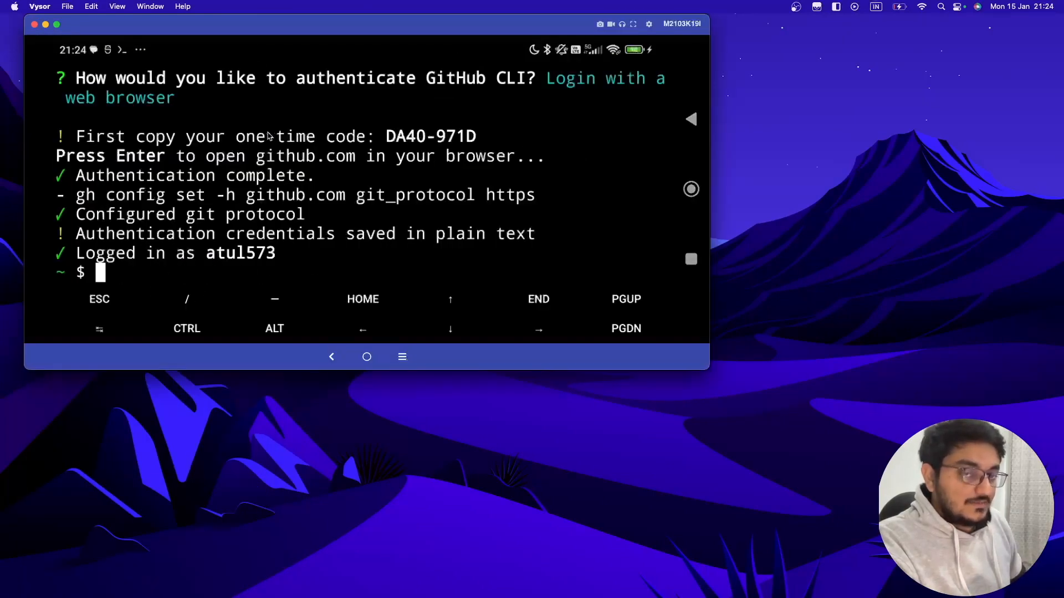
pyautogui.moveTo(365, 155)
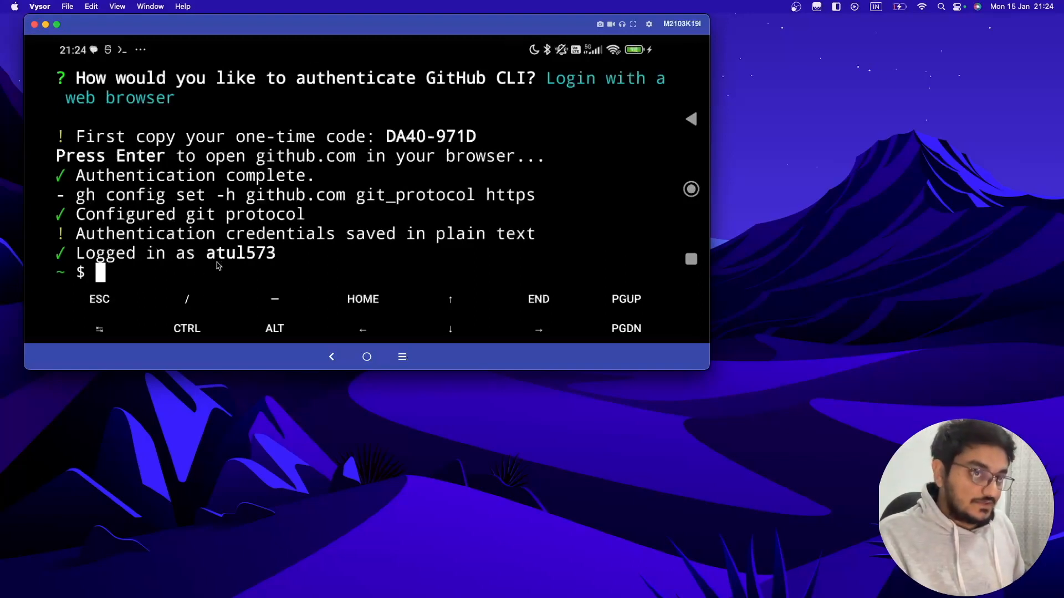
pyautogui.moveTo(451, 214)
pyautogui.write('ls')
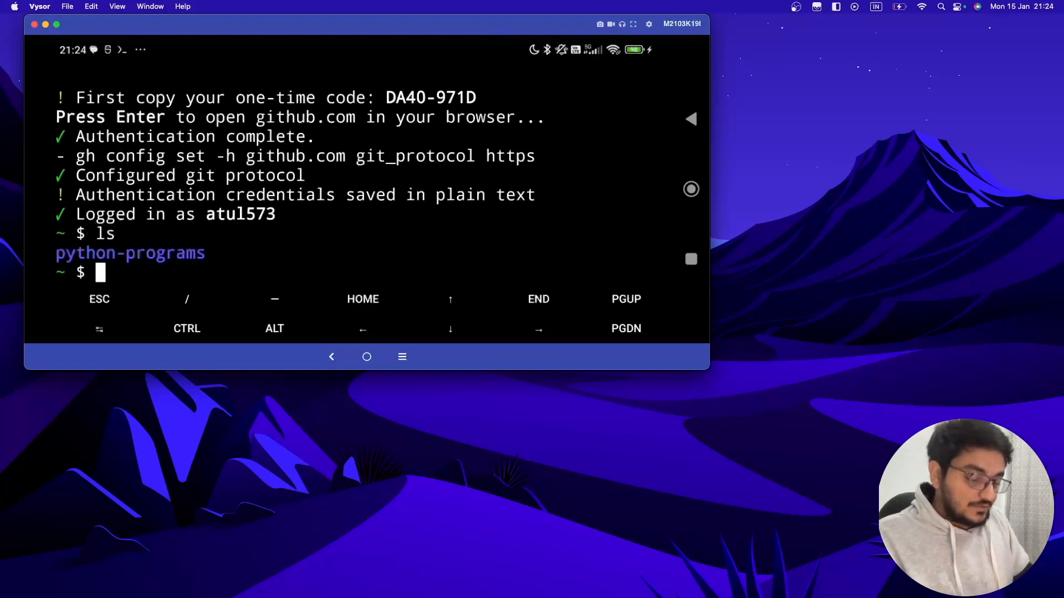
# Step: Start typing 'cd python-programs' at the Termux prompt
pyautogui.write('cd p')
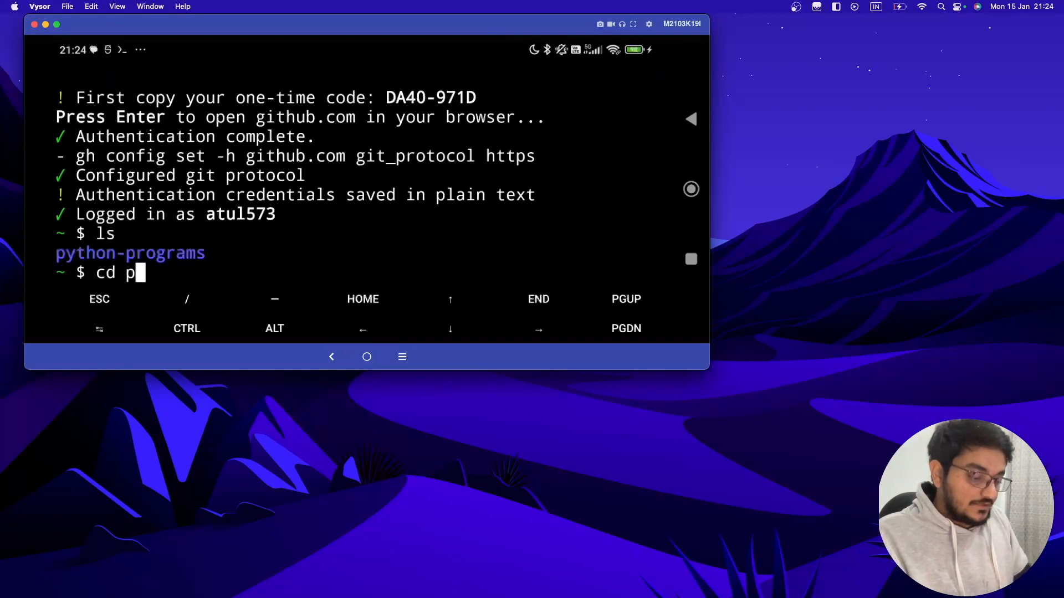
pyautogui.write('yh')
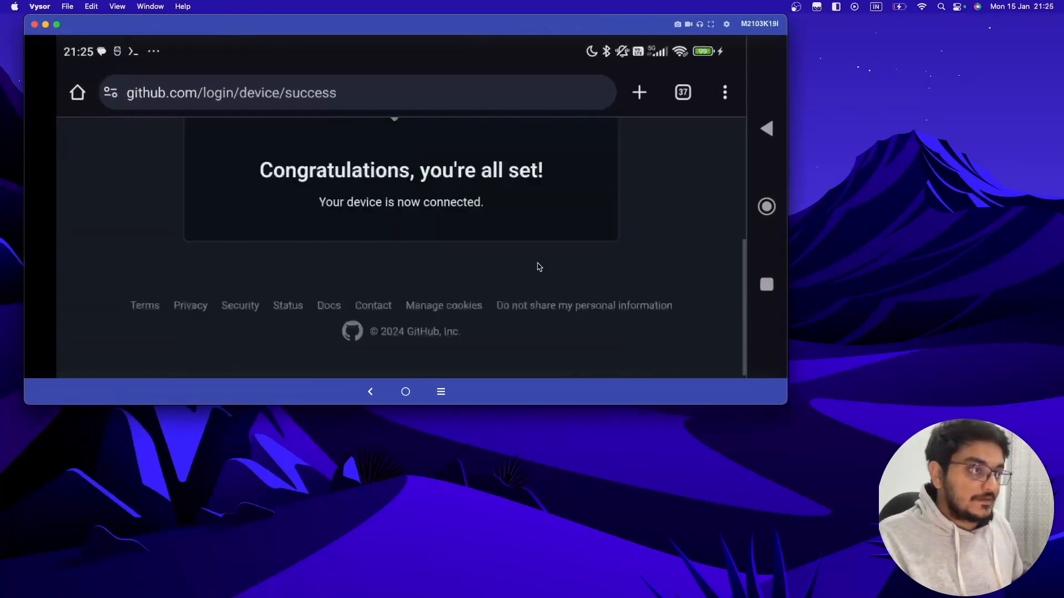
# Step: Start a new GitHub repository and name it python-termux
pyautogui.scroll(3)
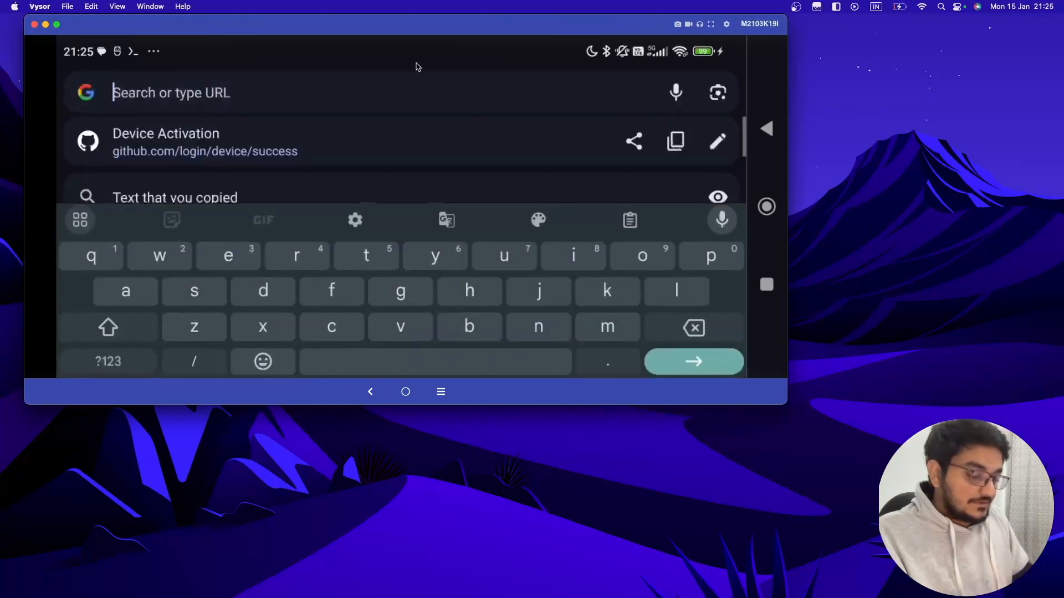
pyautogui.write('github.com/TermuxHackz/X-osin')
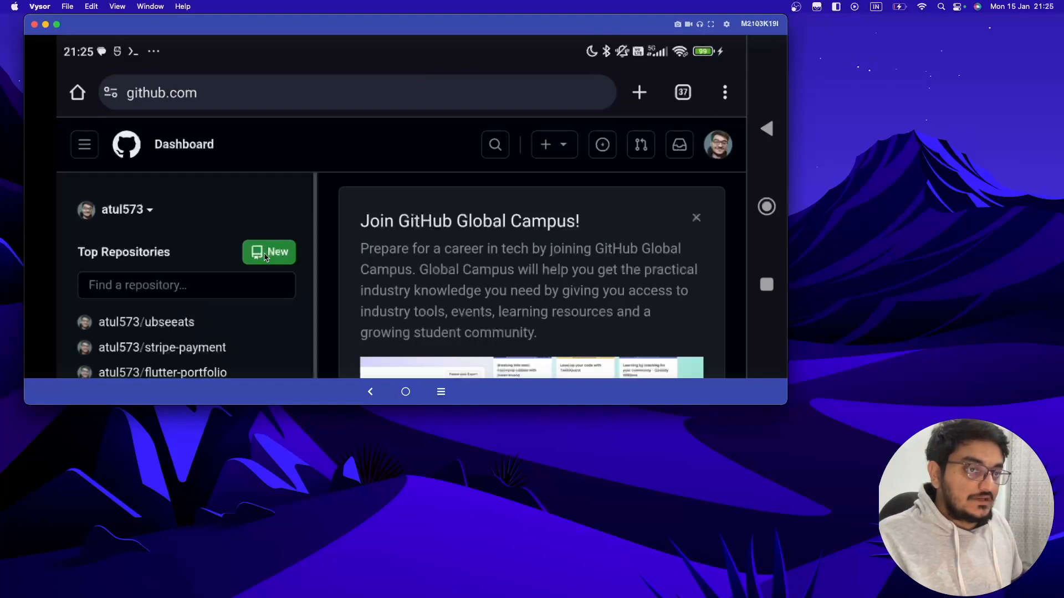
pyautogui.click(269, 252)
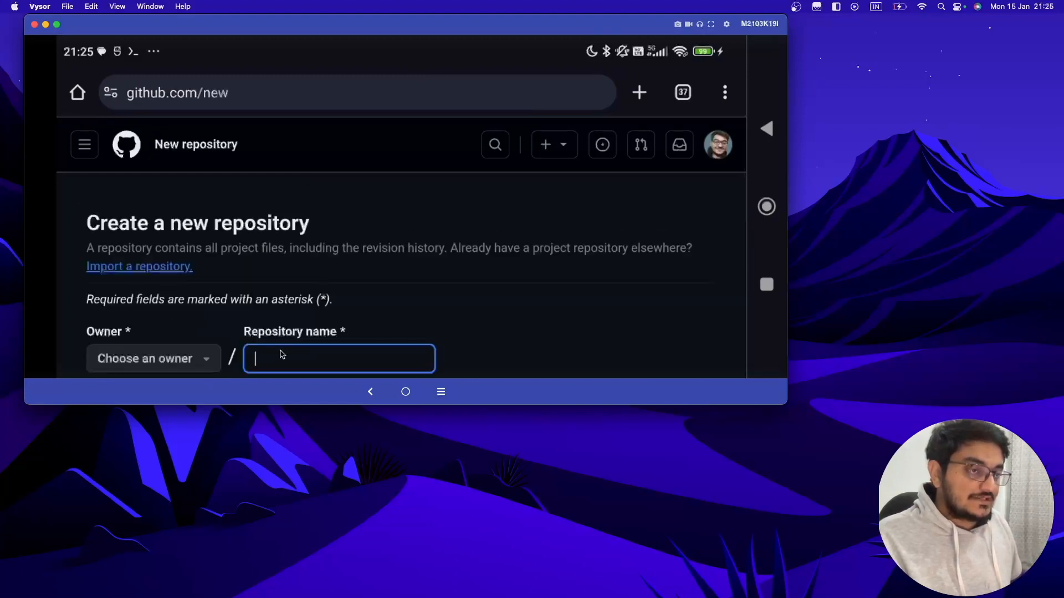
pyautogui.click(339, 359)
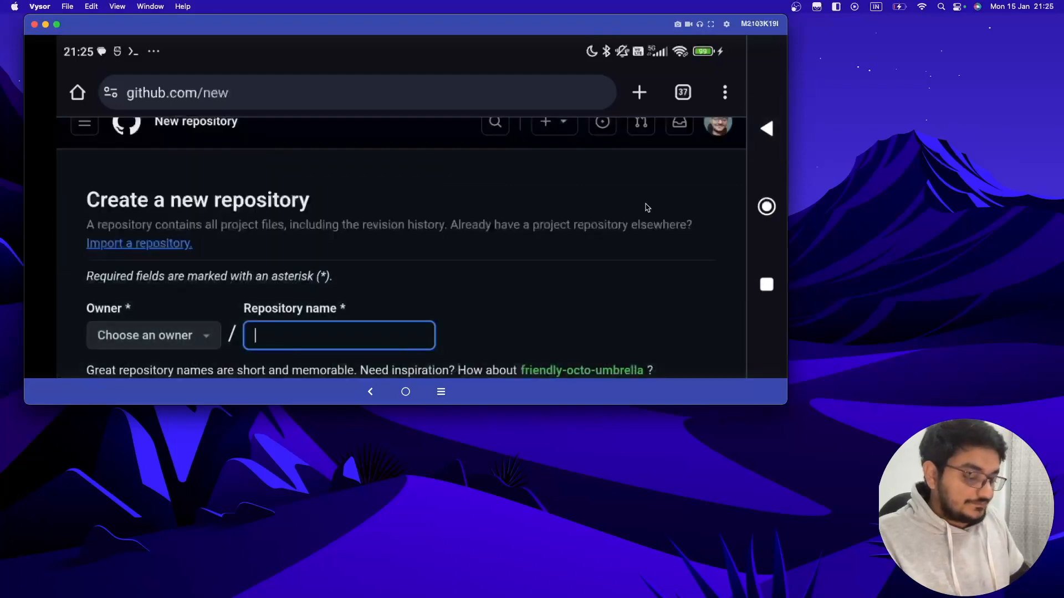
pyautogui.write('python')
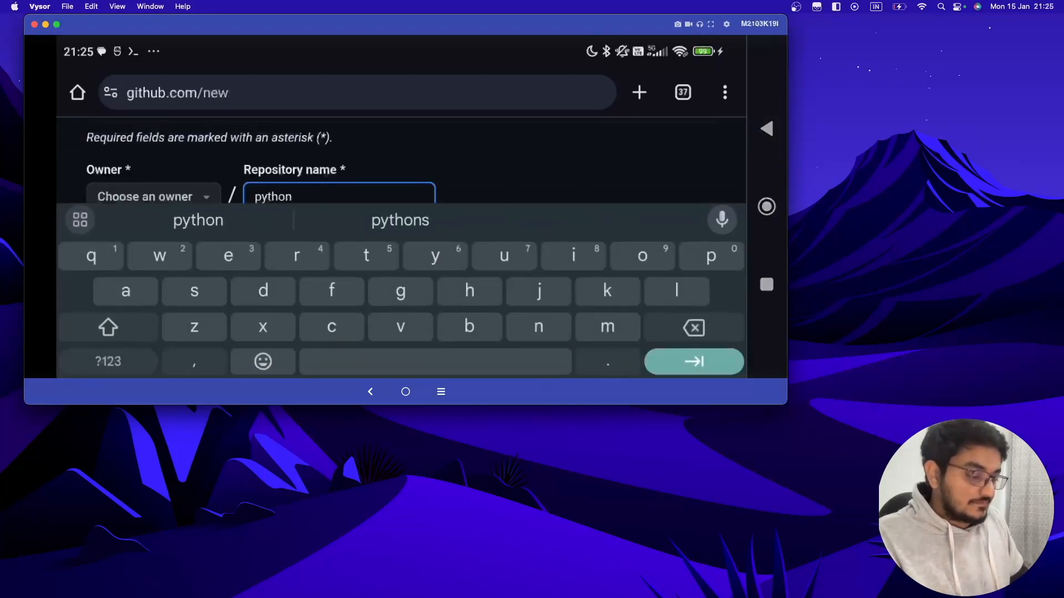
pyautogui.write('-ter')
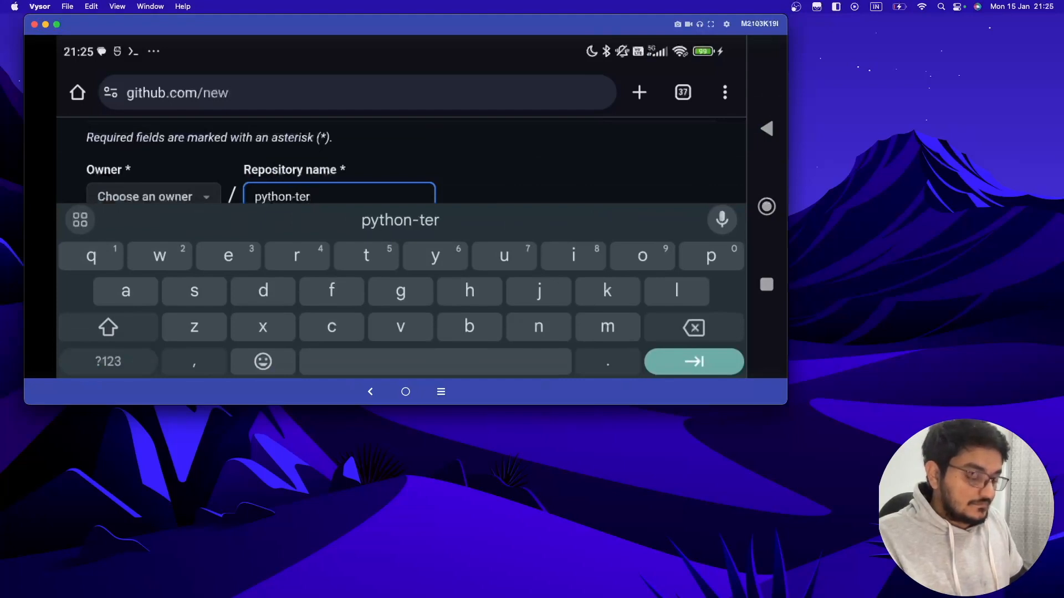
pyautogui.write('mux')
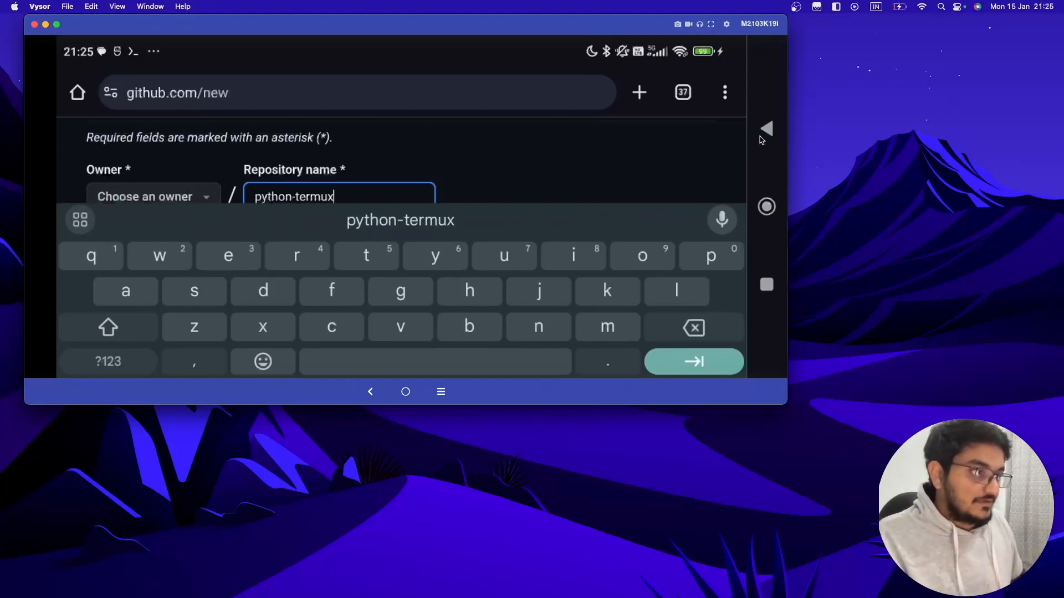
pyautogui.click(693, 360)
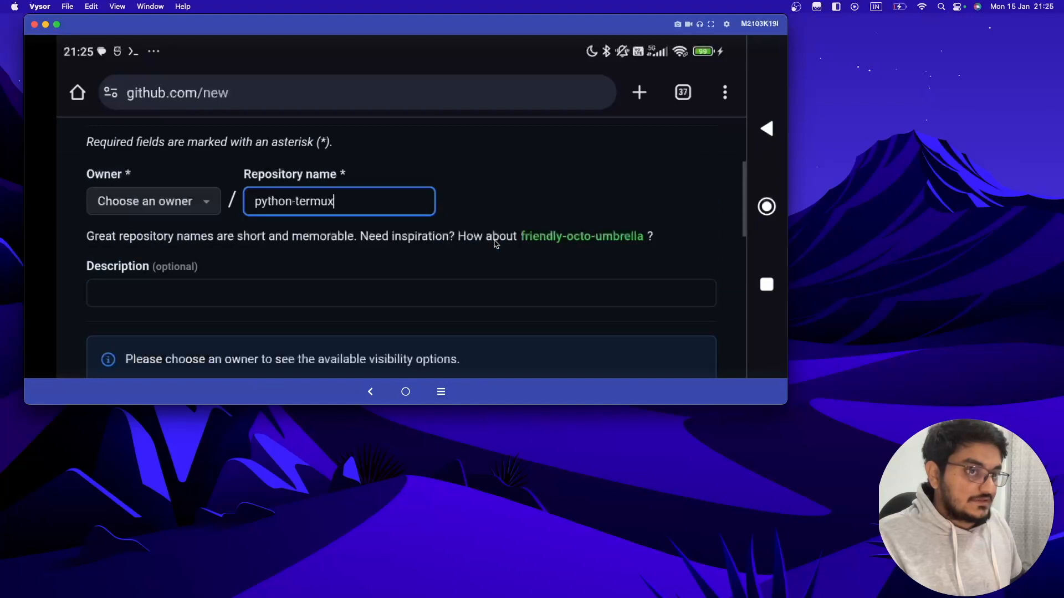
# Step: Set the personal account as owner and create the repository
pyautogui.scroll(-3)
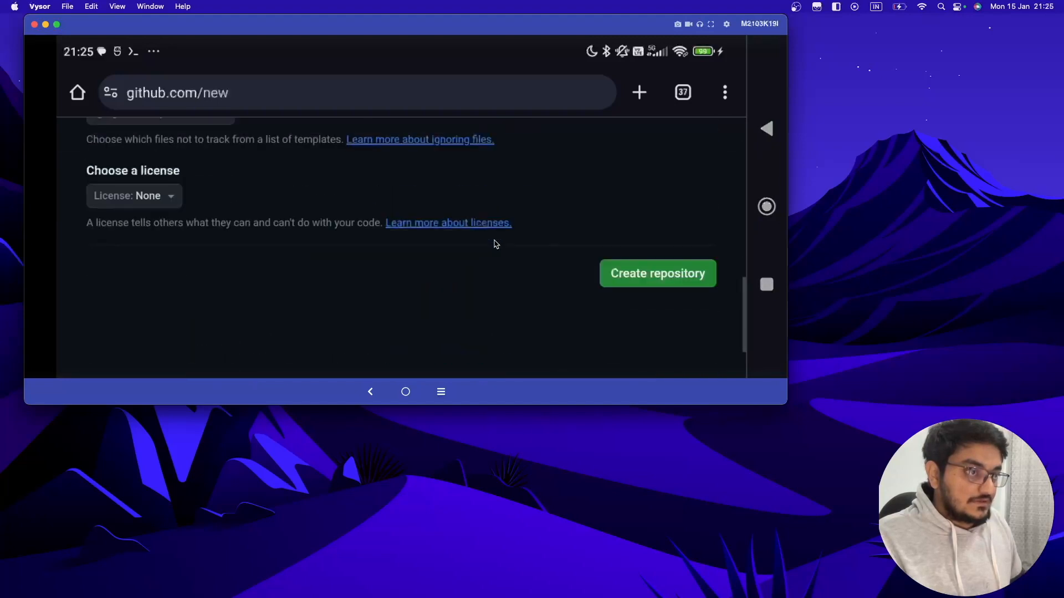
pyautogui.scroll(-3)
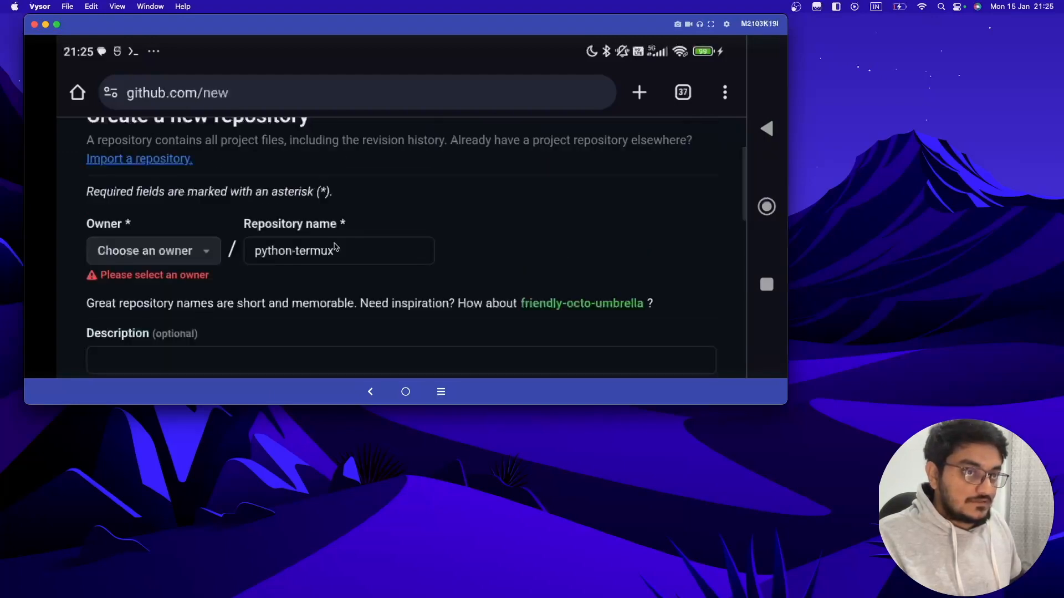
pyautogui.click(153, 250)
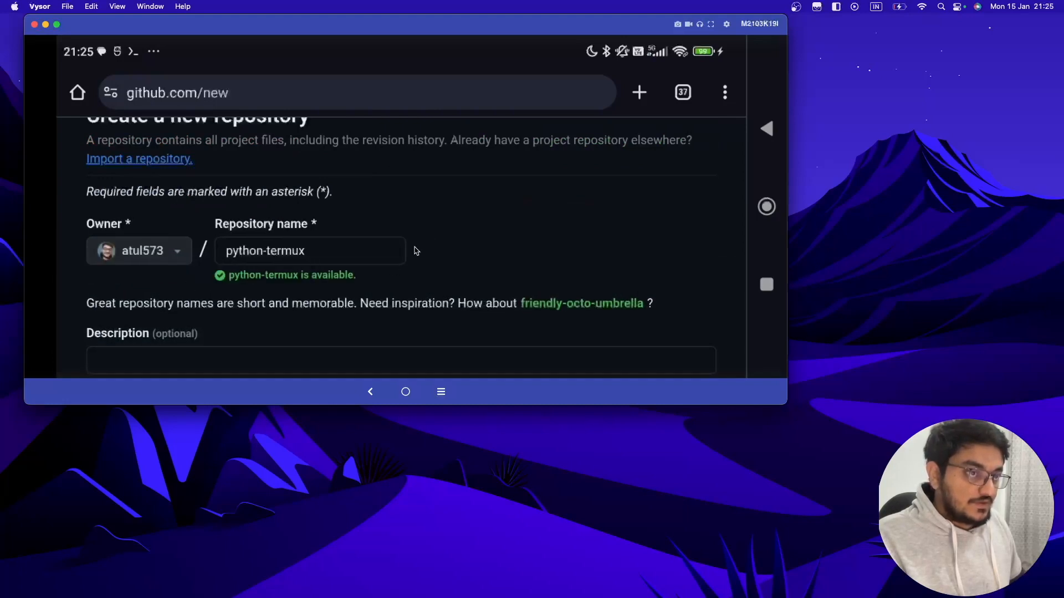
pyautogui.scroll(-3)
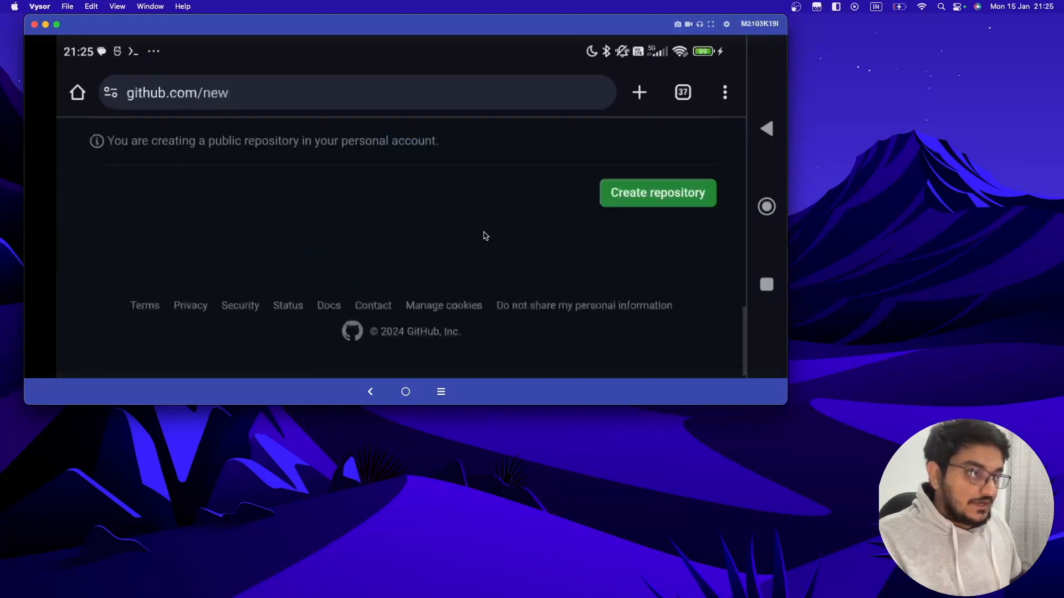
pyautogui.click(656, 193)
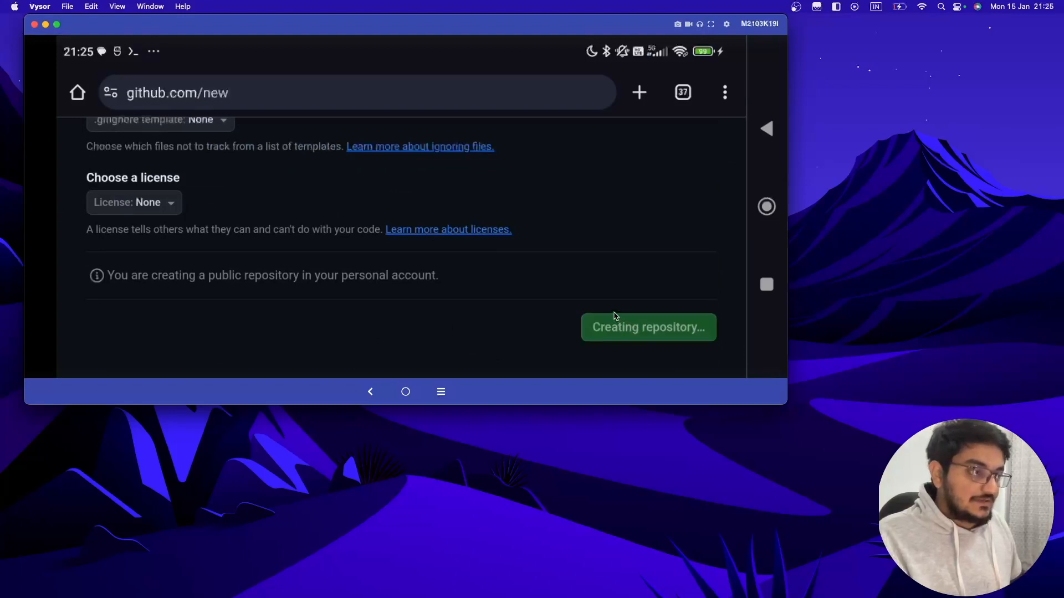
pyautogui.click(647, 327)
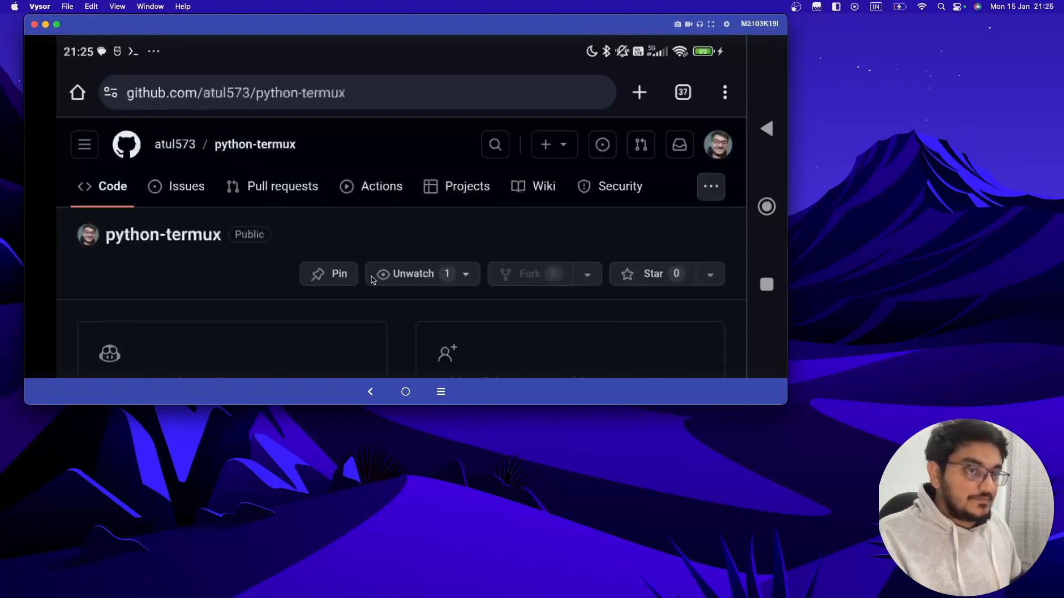
# Step: Scroll to the command-line setup instructions, then switch to the Termux app
pyautogui.scroll(-3)
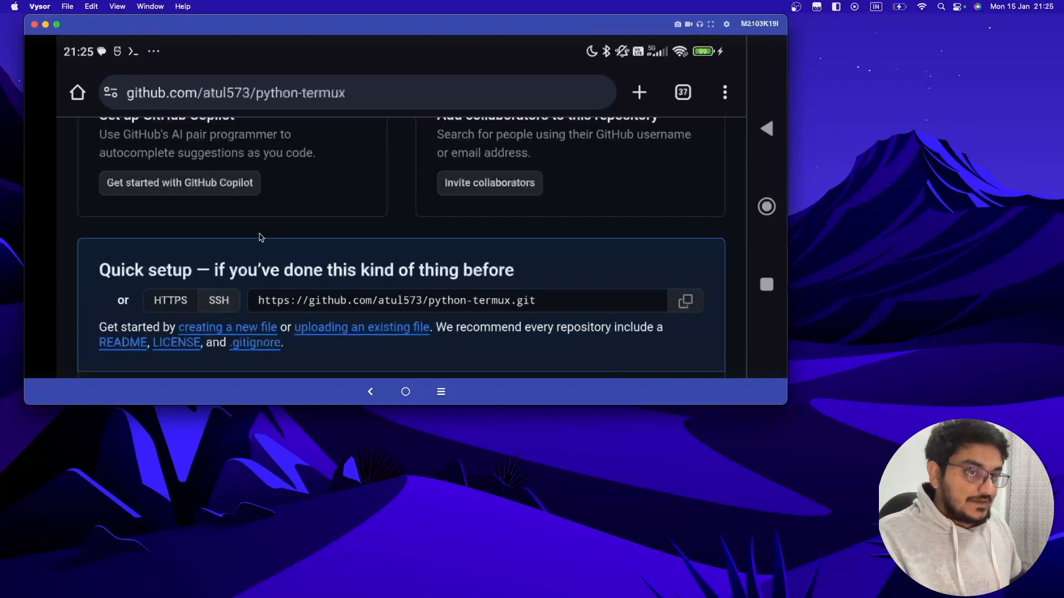
pyautogui.scroll(-3)
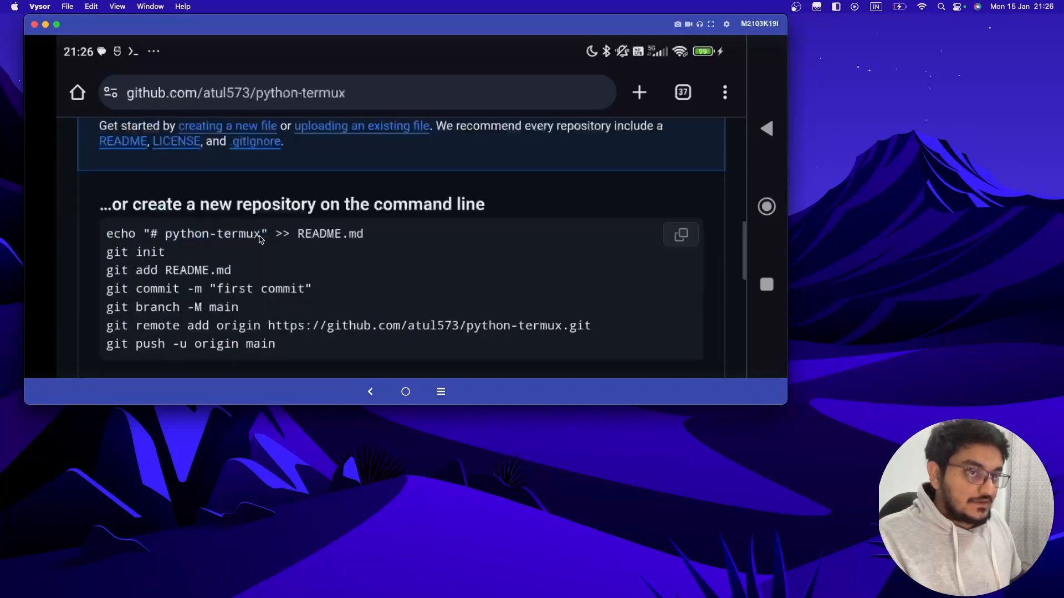
pyautogui.moveTo(232, 303)
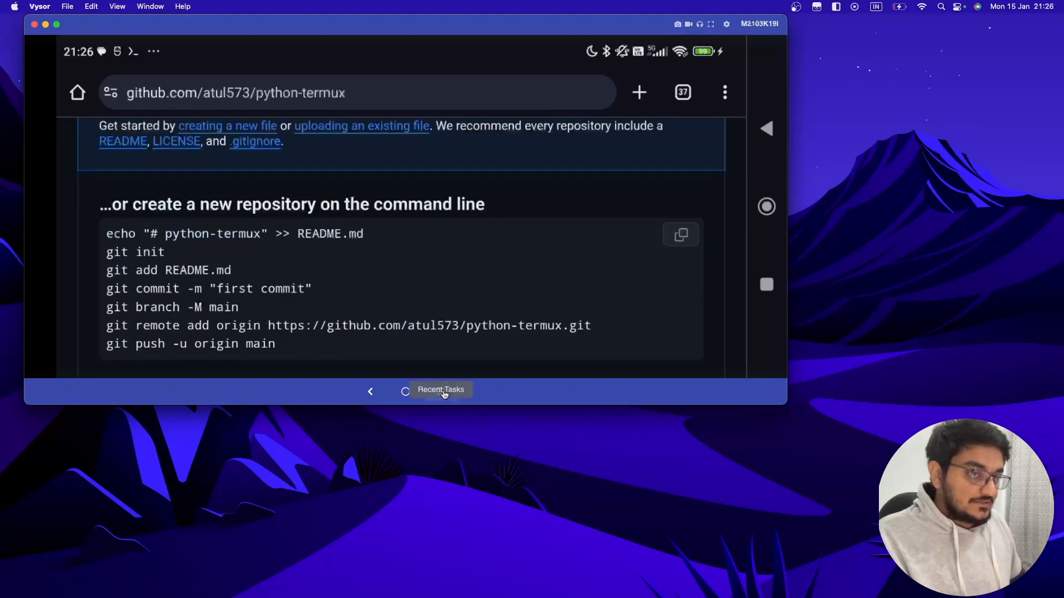
pyautogui.click(441, 390)
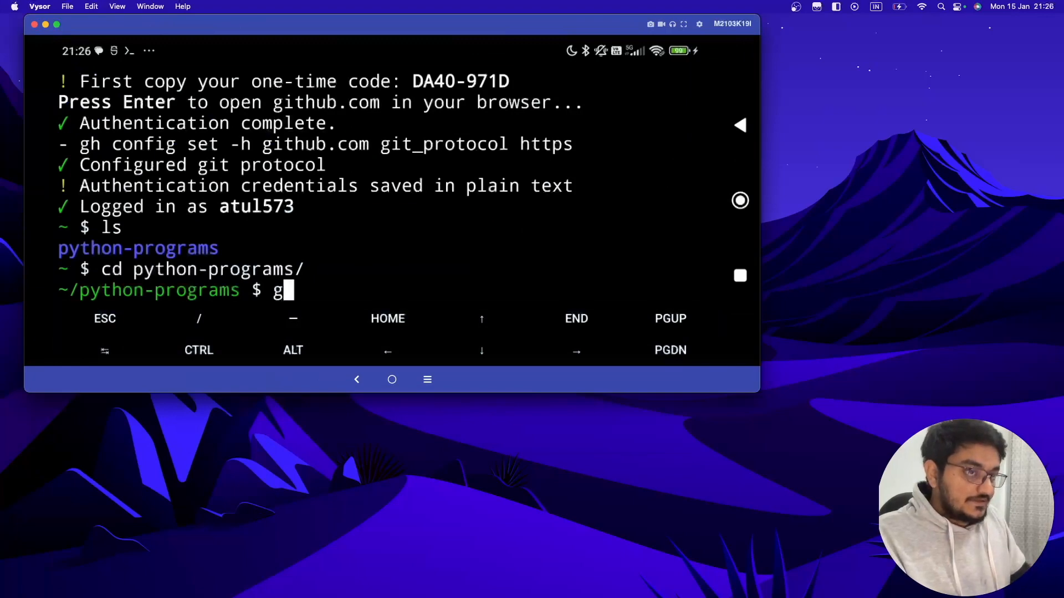
# Step: Initialise a git repository in python-programs, check its status, and stage all files
pyautogui.write('it init')
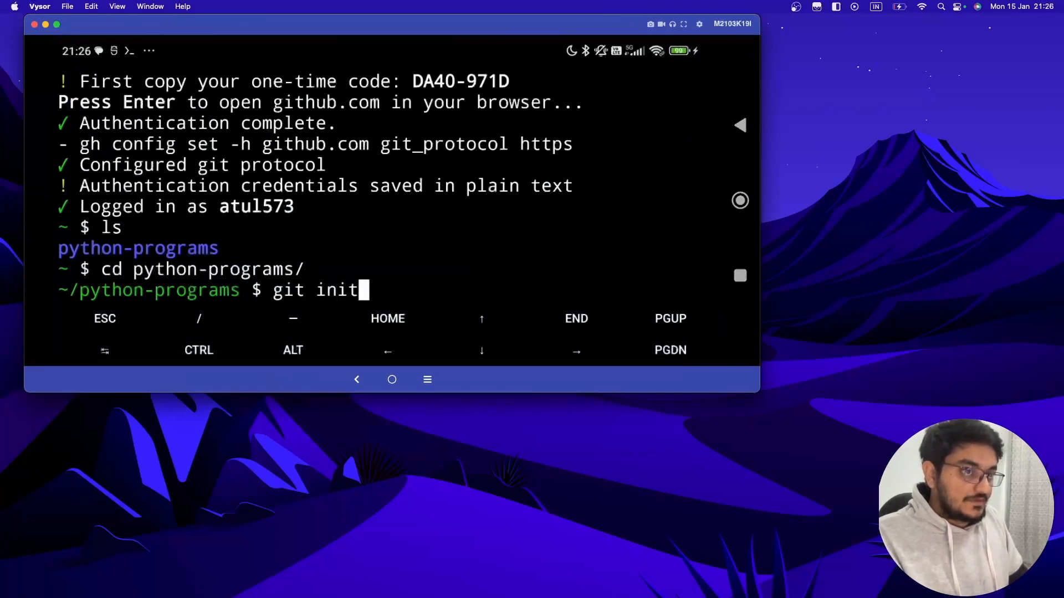
pyautogui.press('Return')
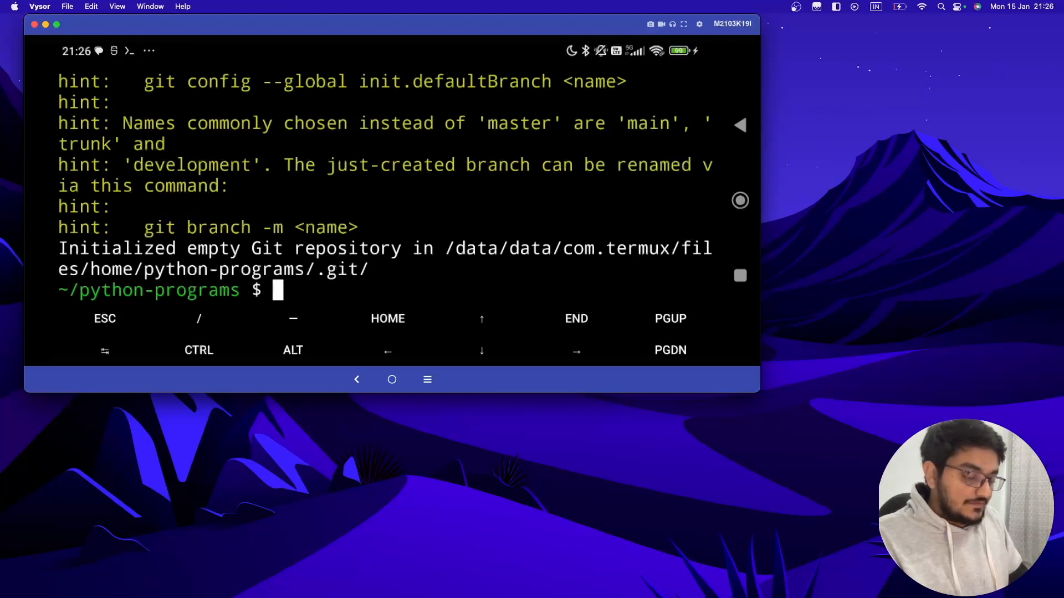
pyautogui.write('git stat')
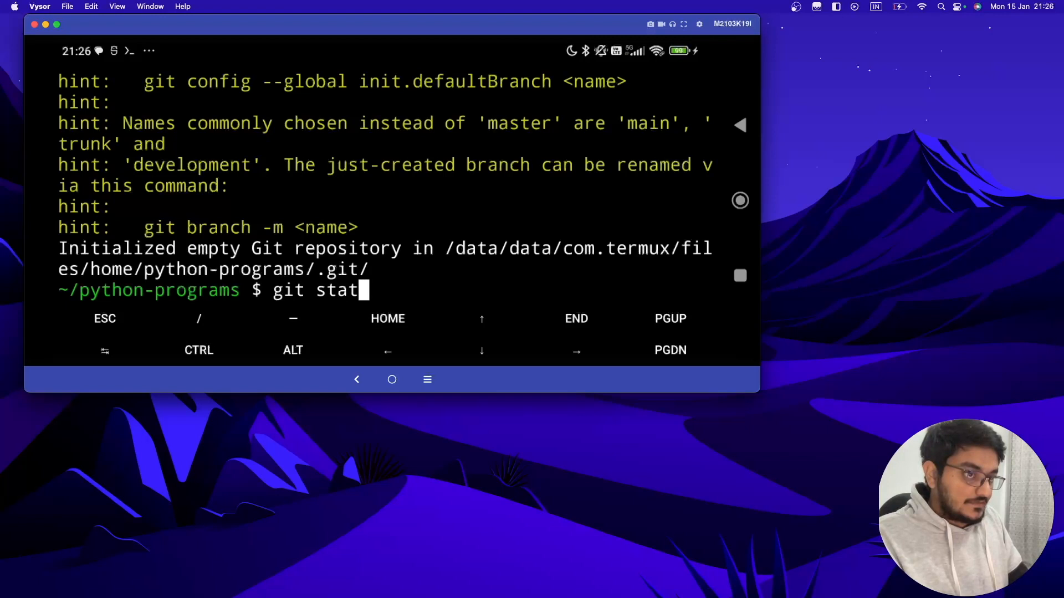
pyautogui.press('Return')
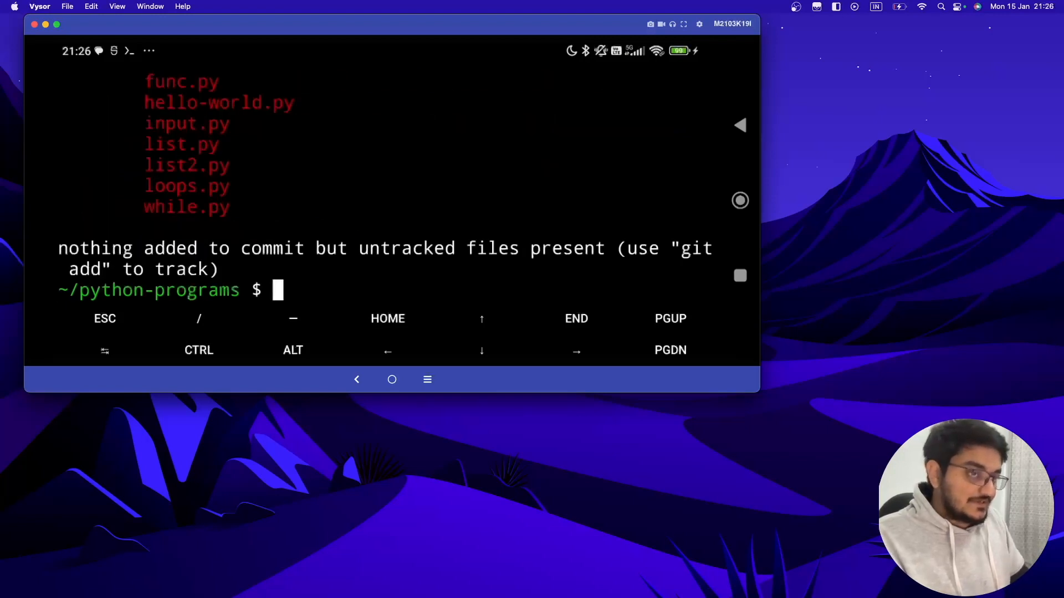
pyautogui.write('git')
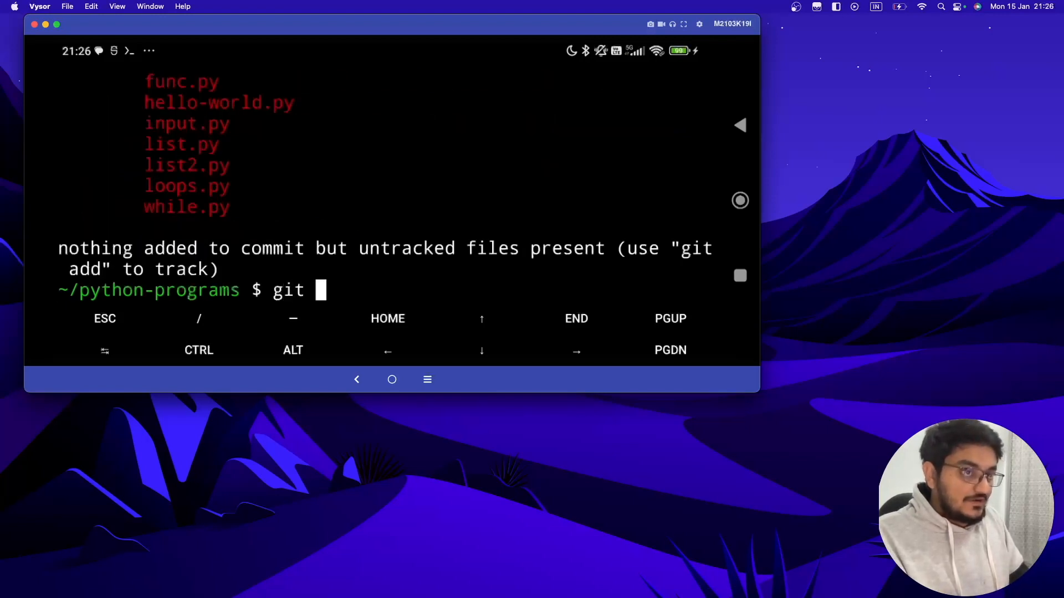
pyautogui.write('add')
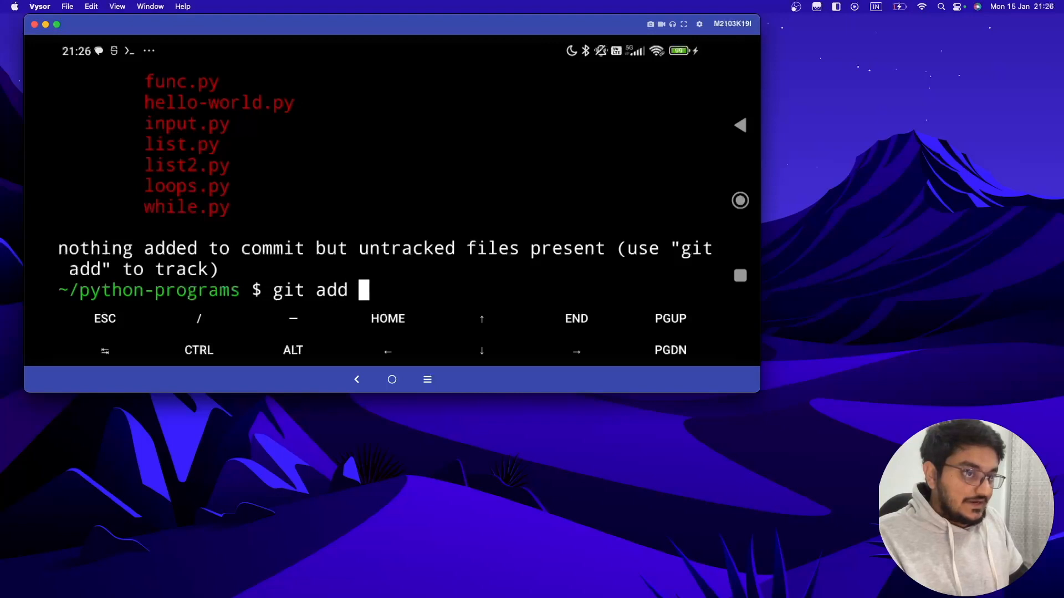
pyautogui.press('Return')
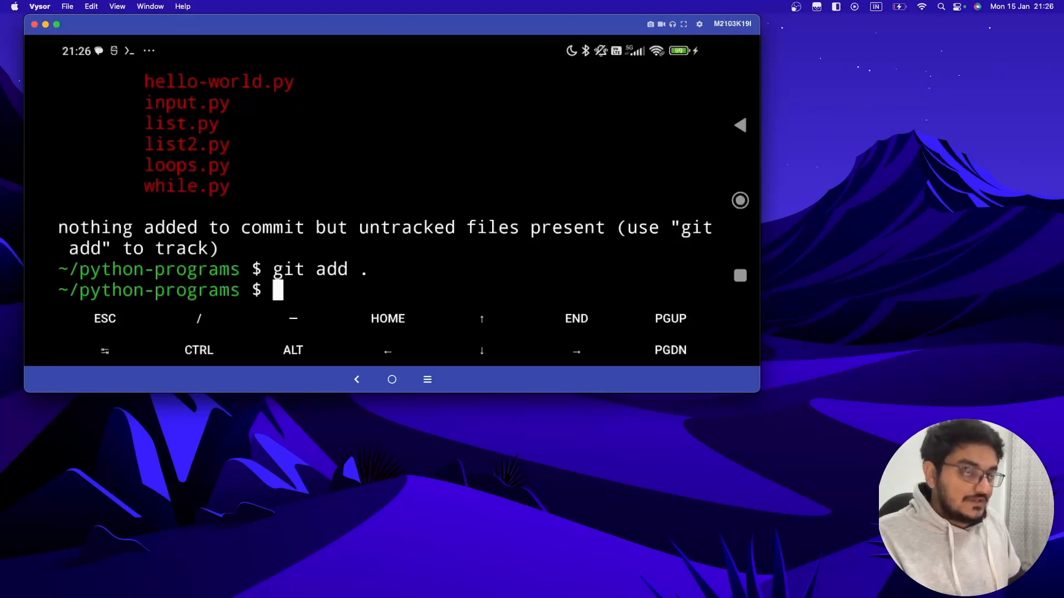
# Step: Commit the staged files with message "commiting from termux"
pyautogui.write('git stat')
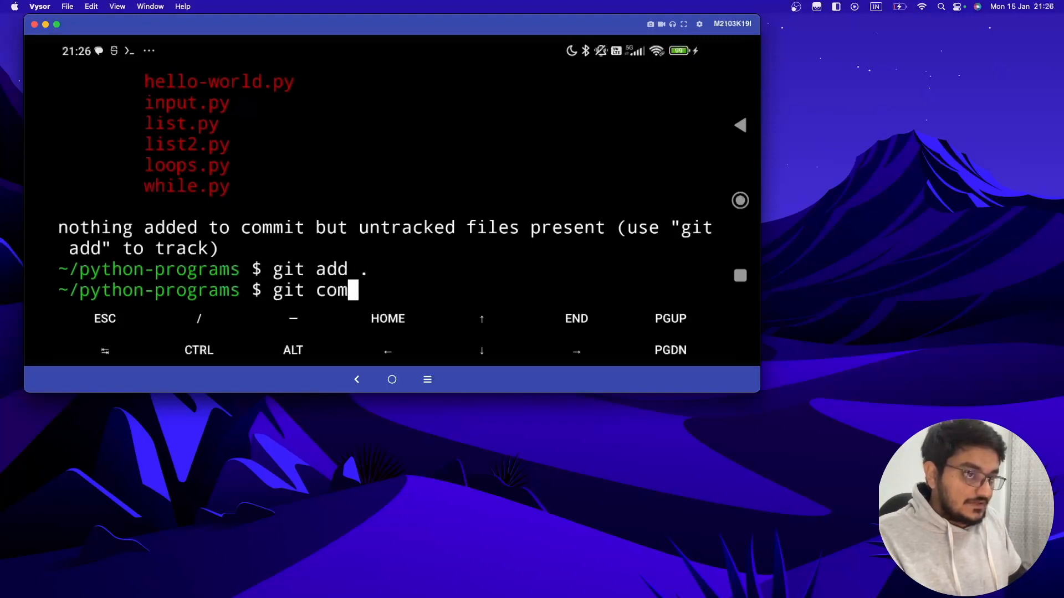
pyautogui.write('mit -')
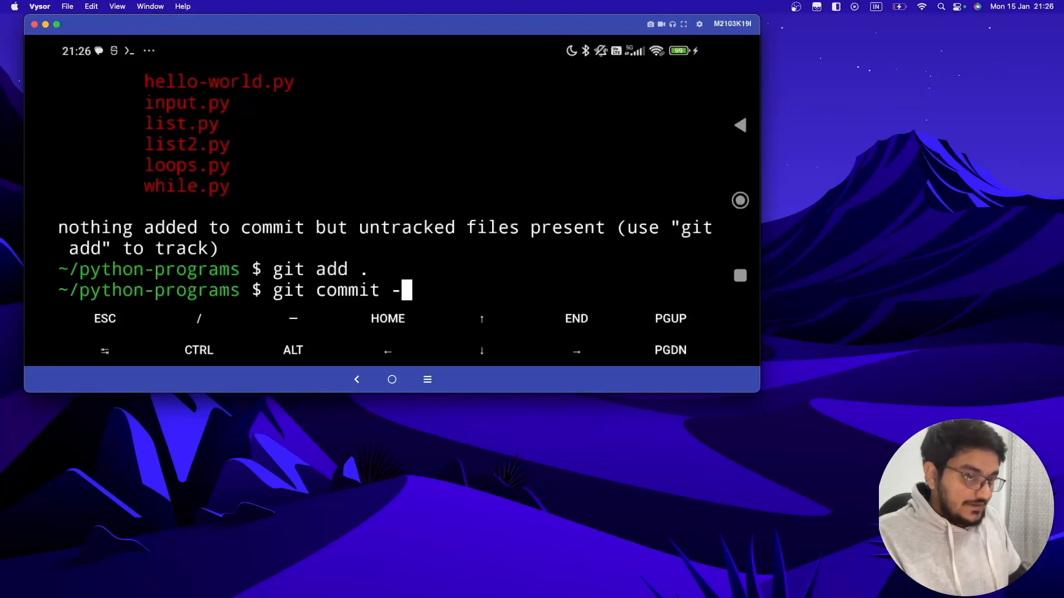
pyautogui.write('m ""')
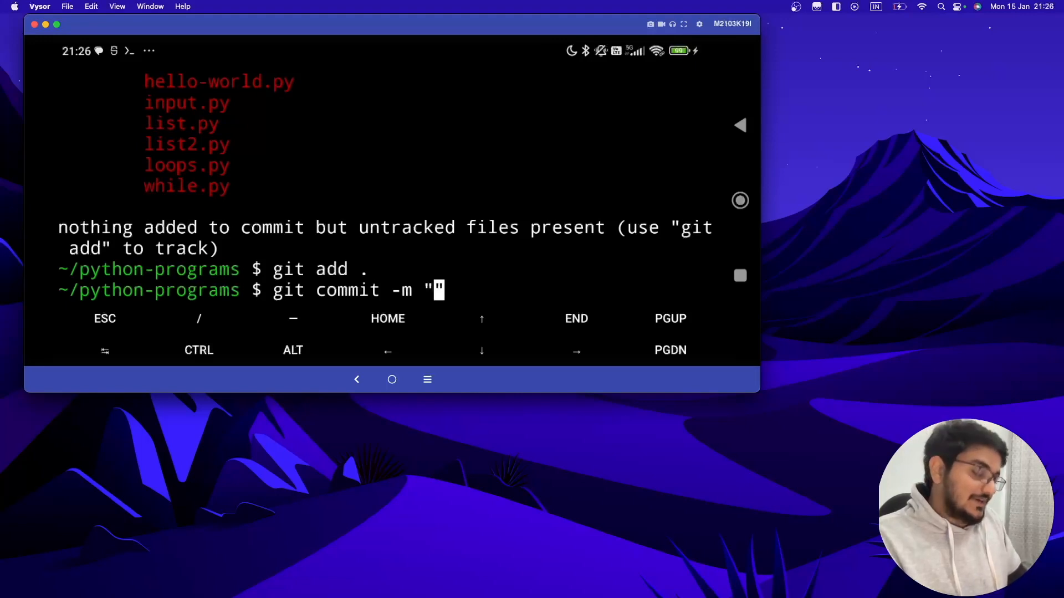
pyautogui.write('c')
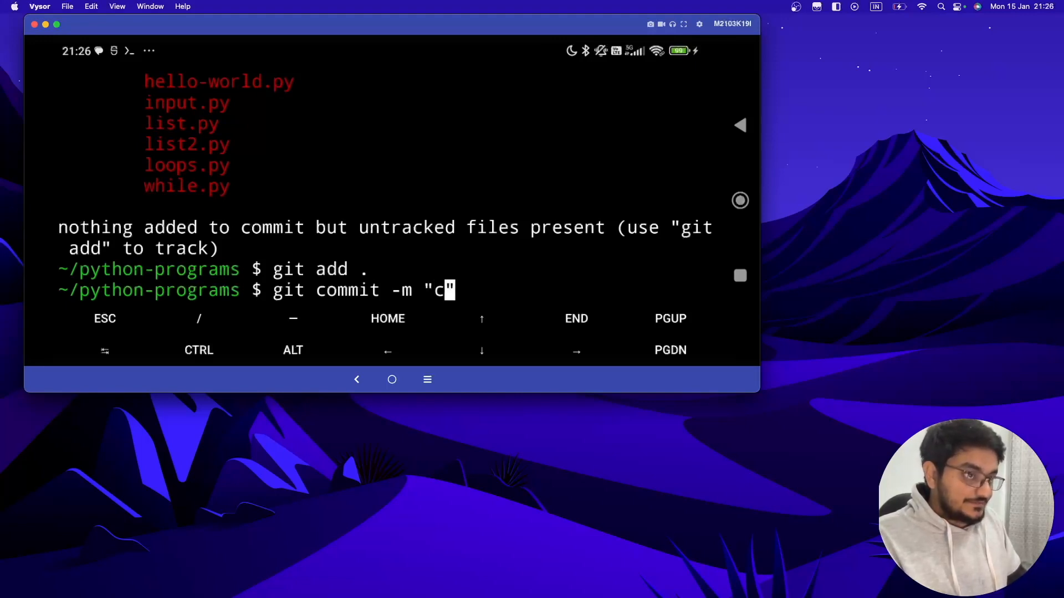
pyautogui.write('ommitin')
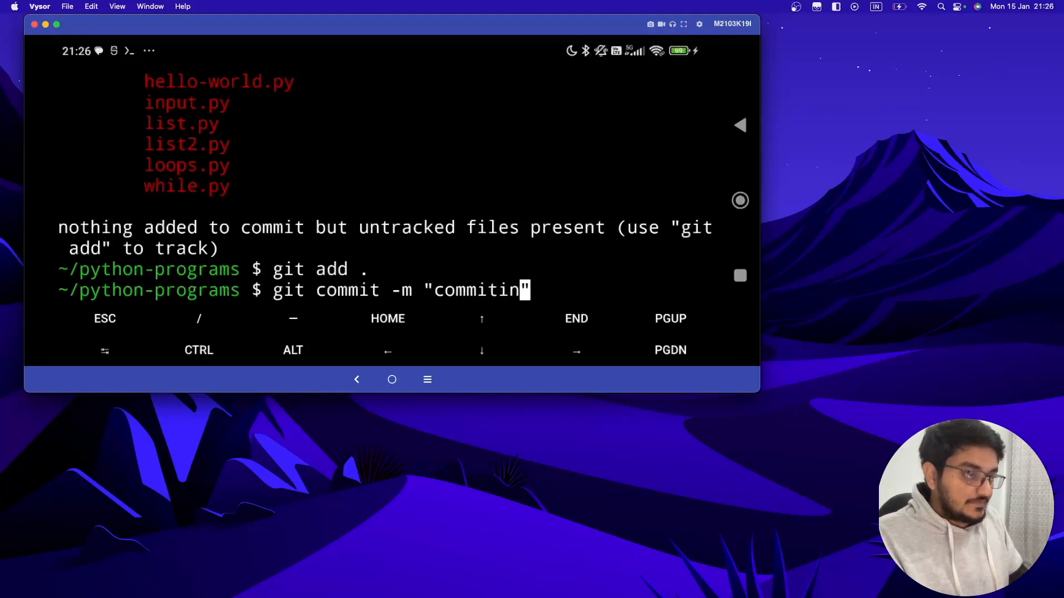
pyautogui.write('g from term')
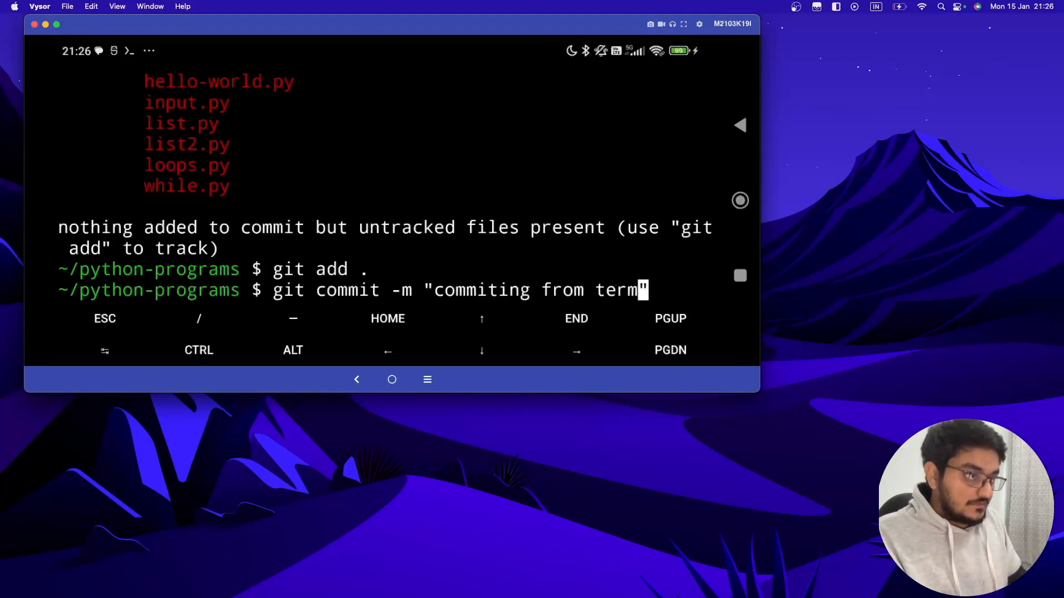
pyautogui.press('Return')
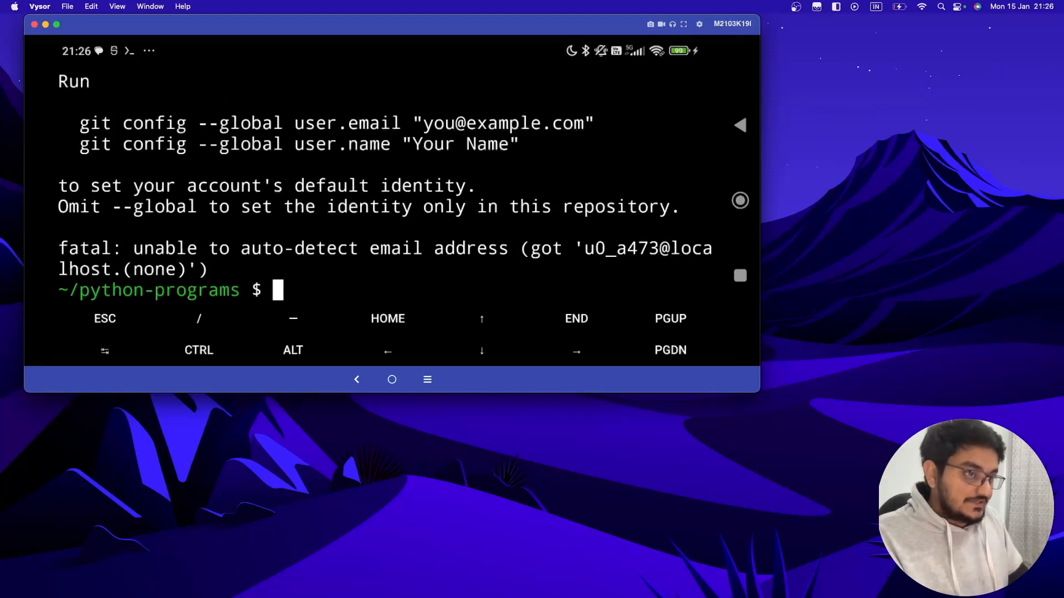
# Step: Run git status to list the staged new python files
pyautogui.write('git stat')
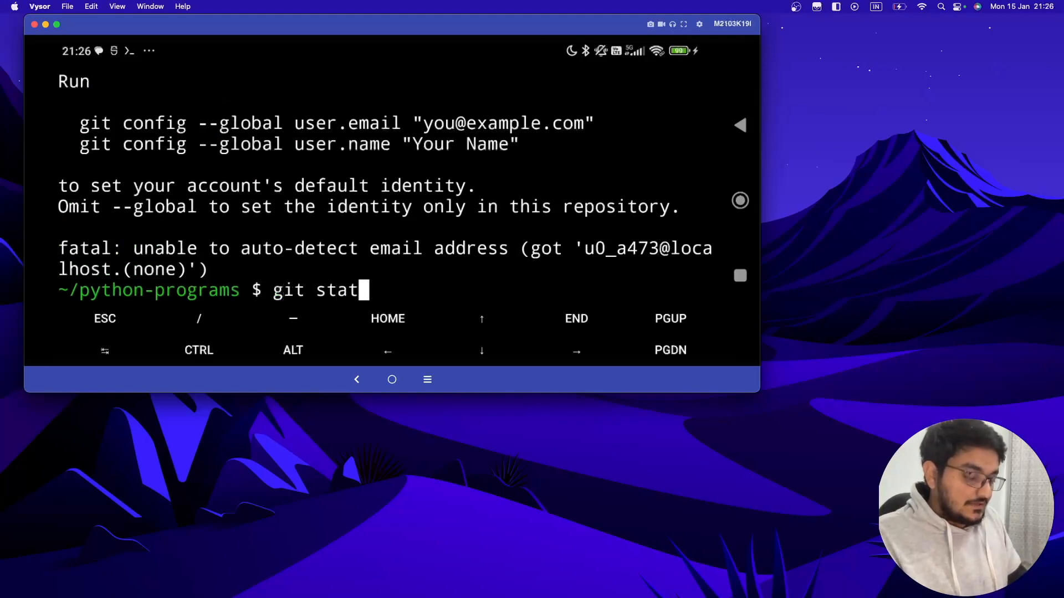
pyautogui.press('Return')
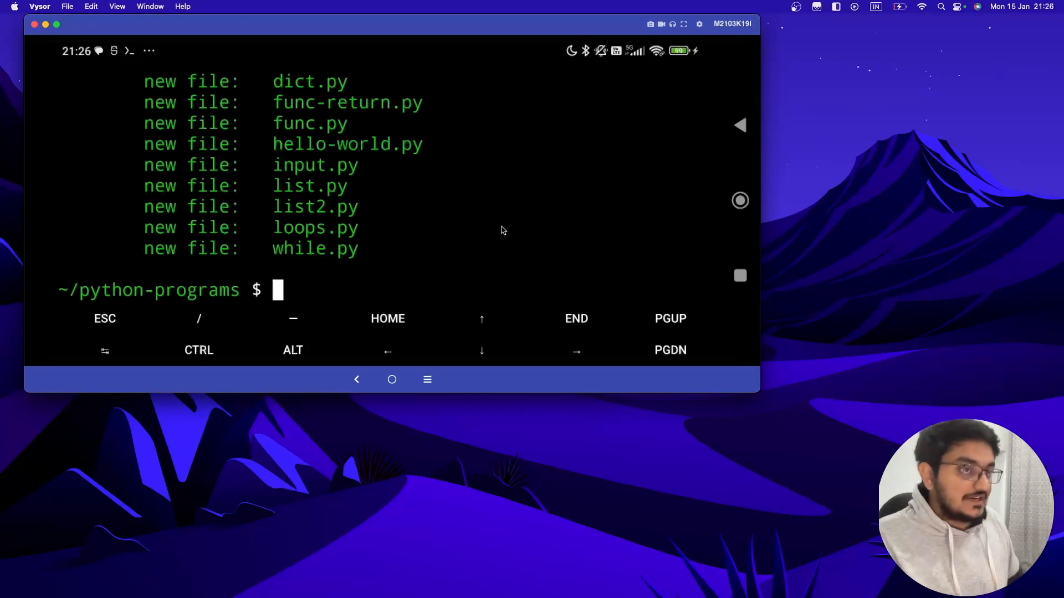
pyautogui.moveTo(419, 365)
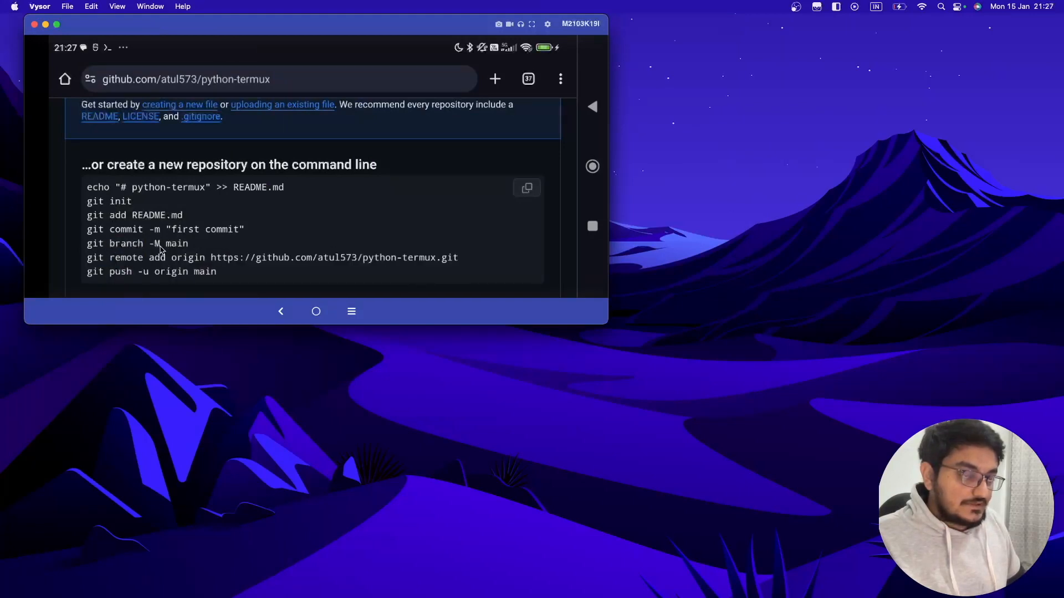
pyautogui.moveTo(89, 251)
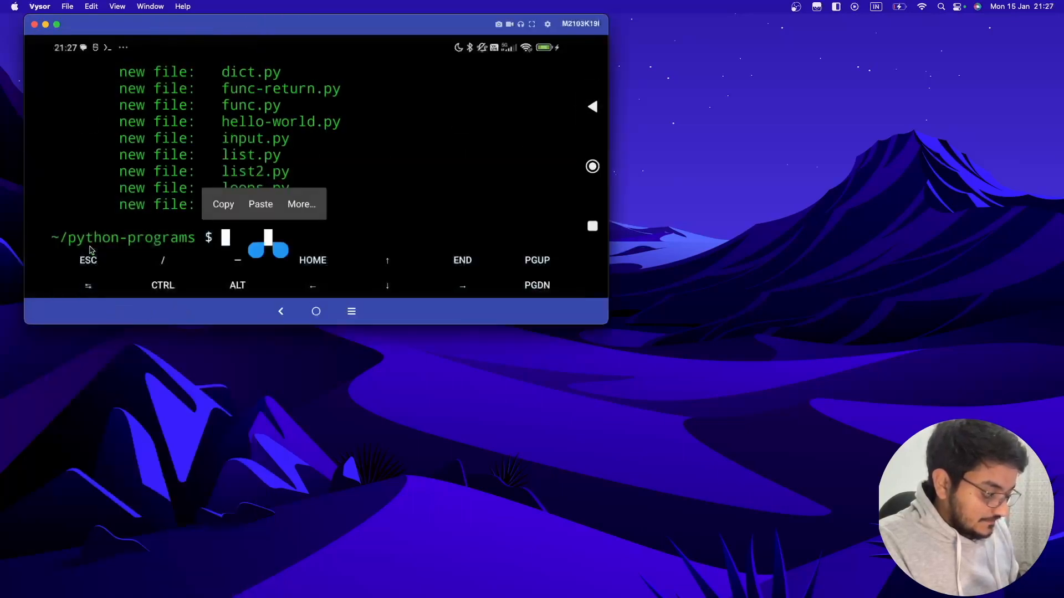
# Step: Paste and run git branch -M main in Termux
pyautogui.click(260, 205)
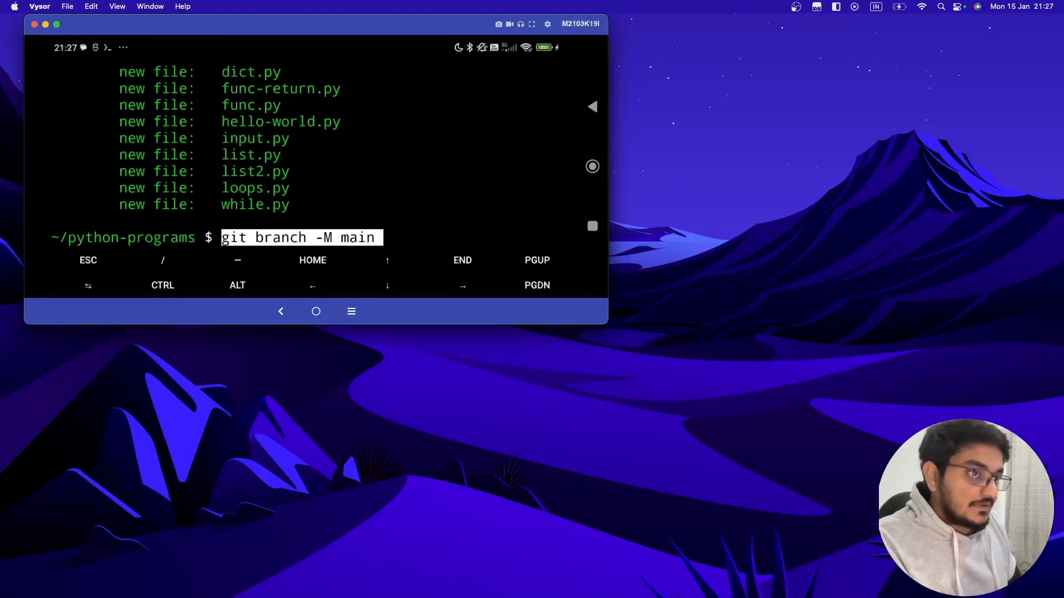
pyautogui.press('Return')
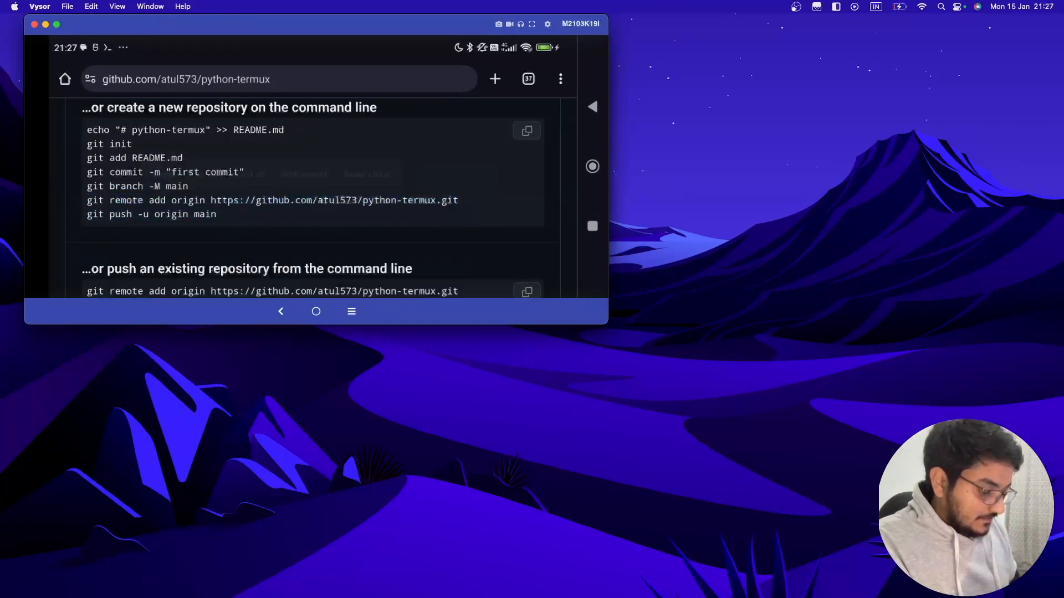
# Step: Copy GitHub's git remote add origin command and run it in Termux
pyautogui.click(351, 312)
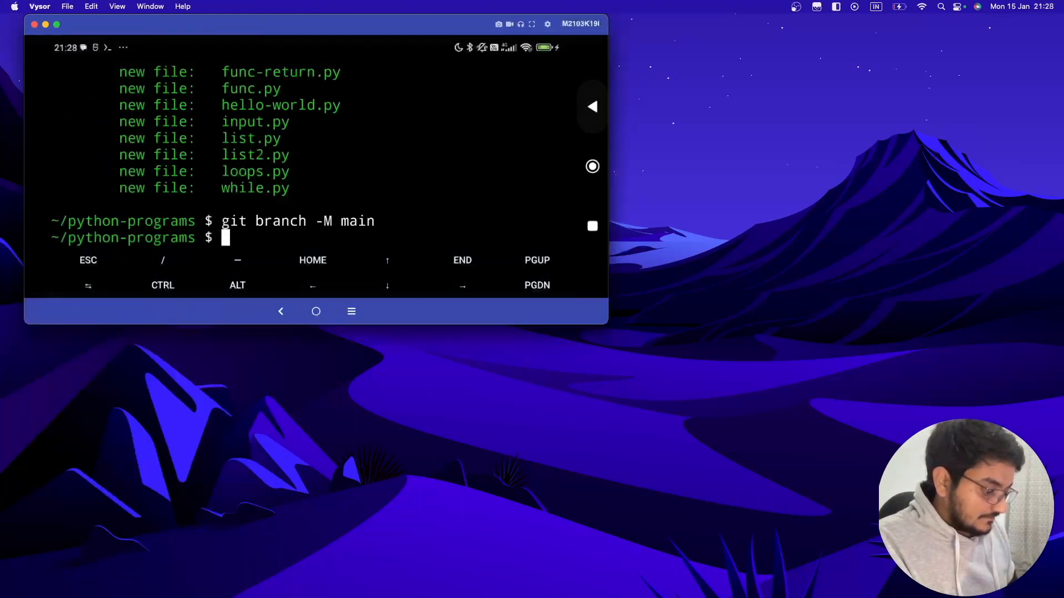
pyautogui.click(226, 238)
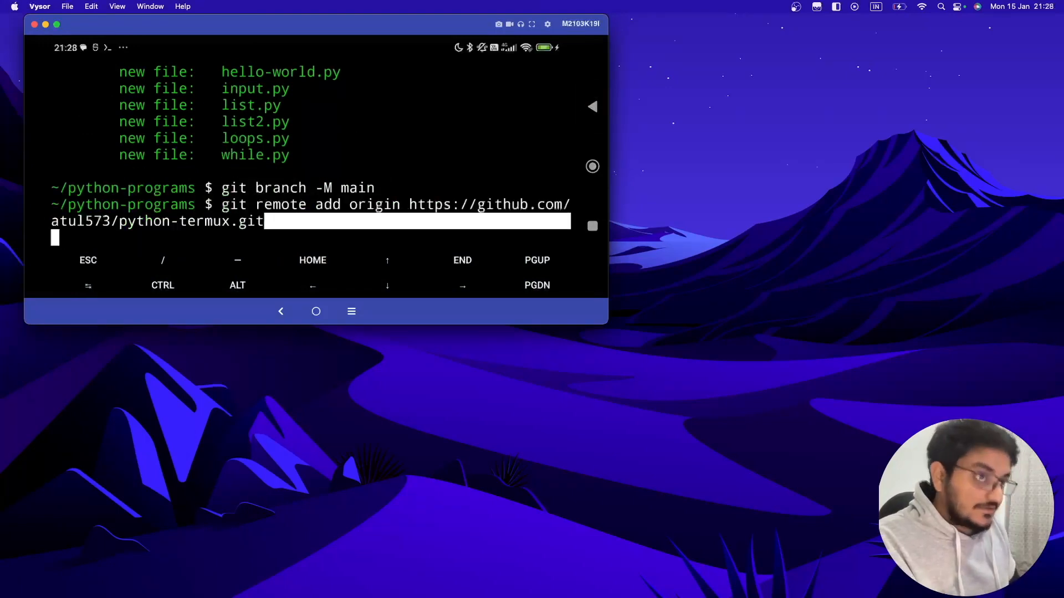
pyautogui.press('Return')
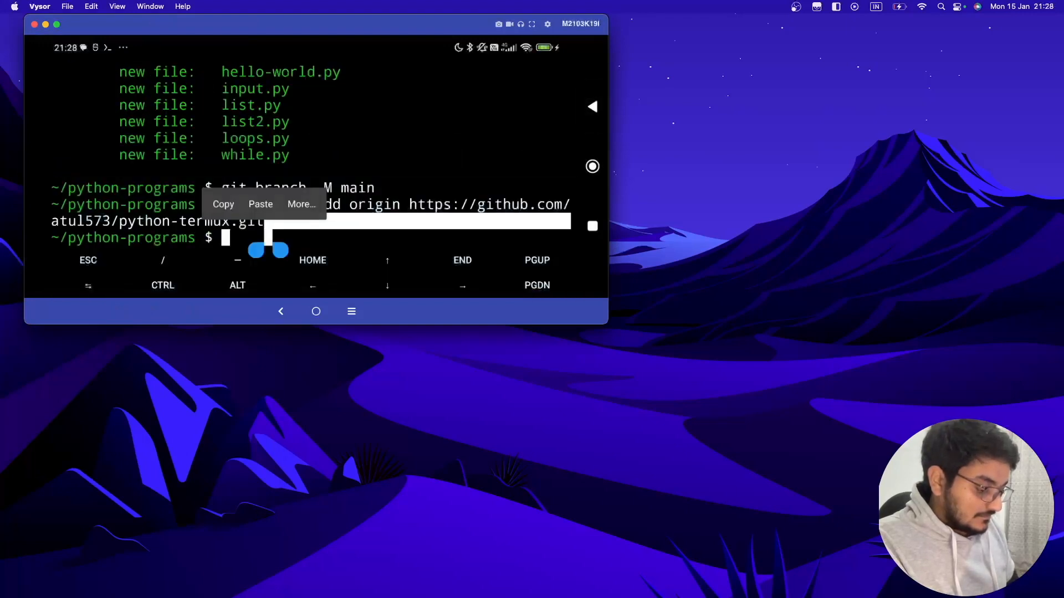
# Step: Attempt git push -u origin main, then retry 'commit from termux', which fails on author identity
pyautogui.click(260, 204)
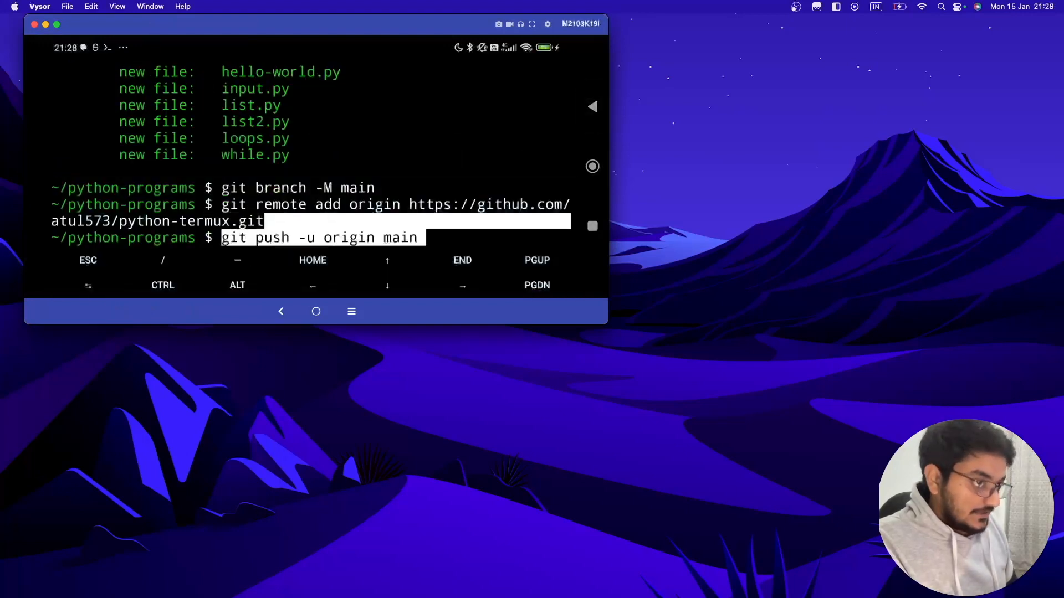
pyautogui.press('Return')
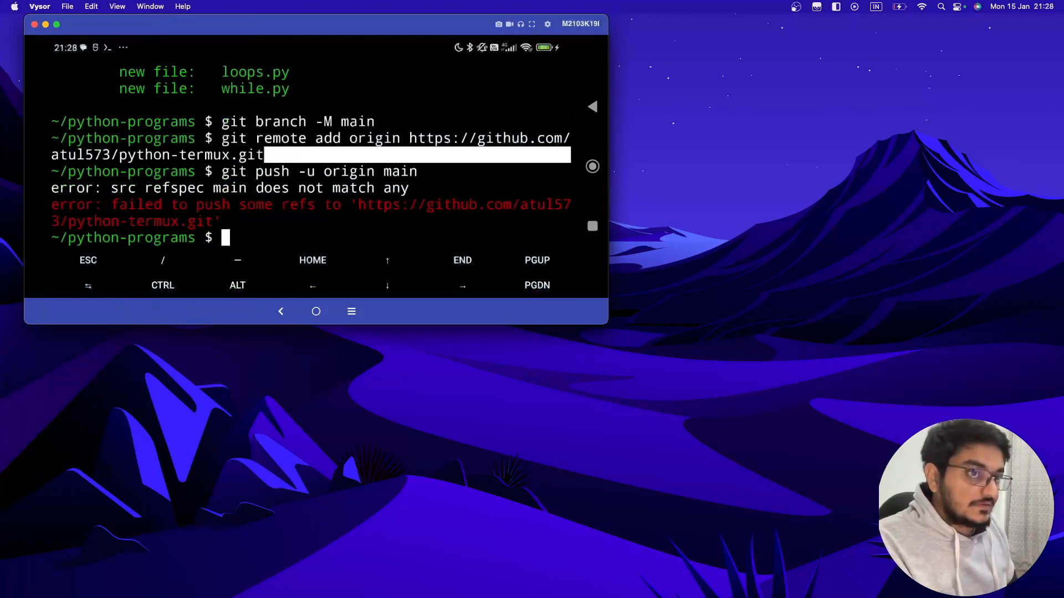
pyautogui.write('git commit -m "commit from termux"')
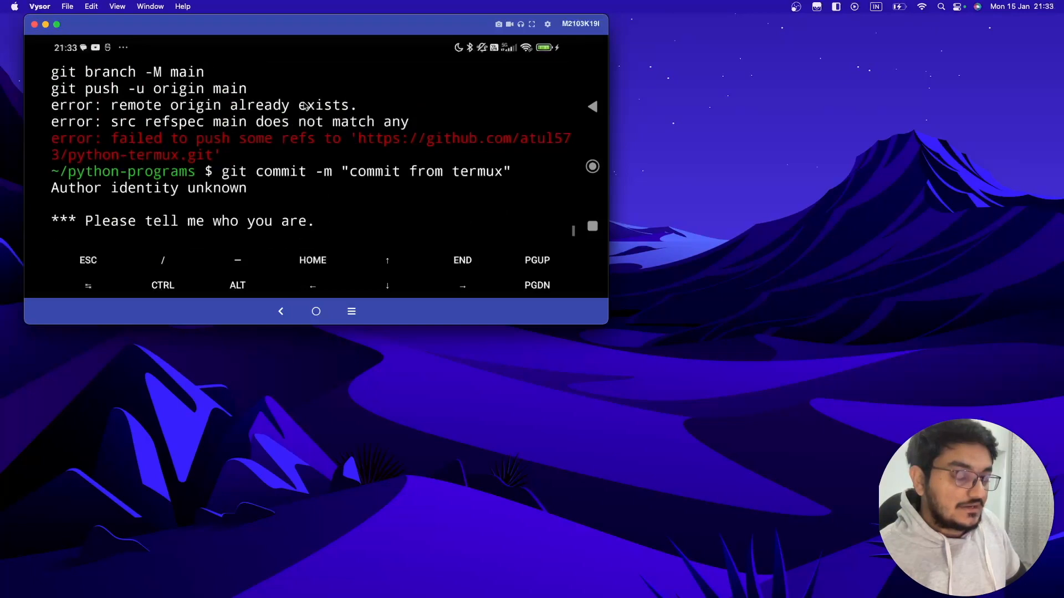
pyautogui.scroll(-3)
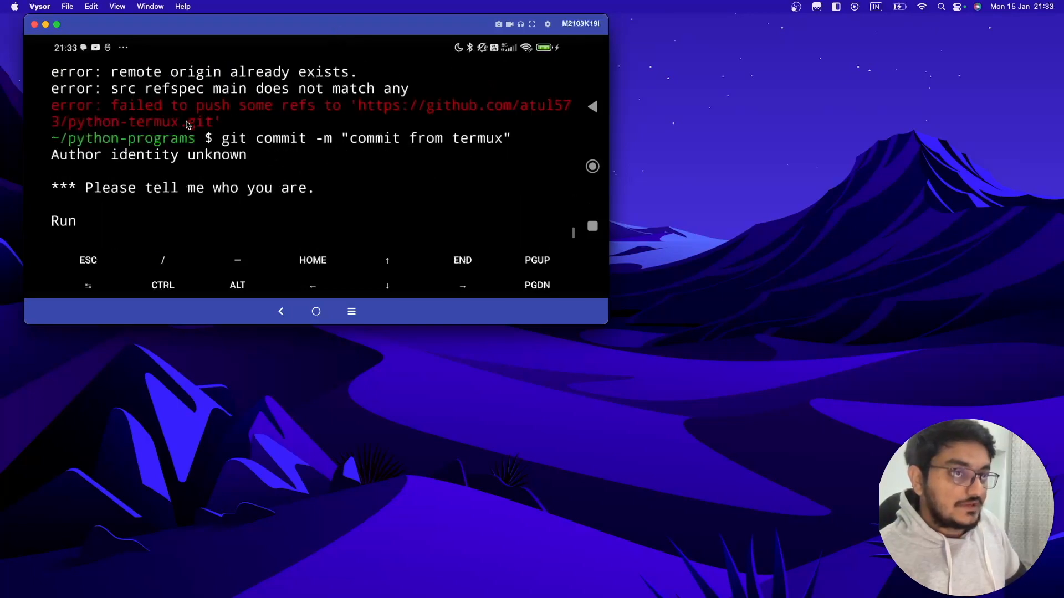
pyautogui.scroll(-3)
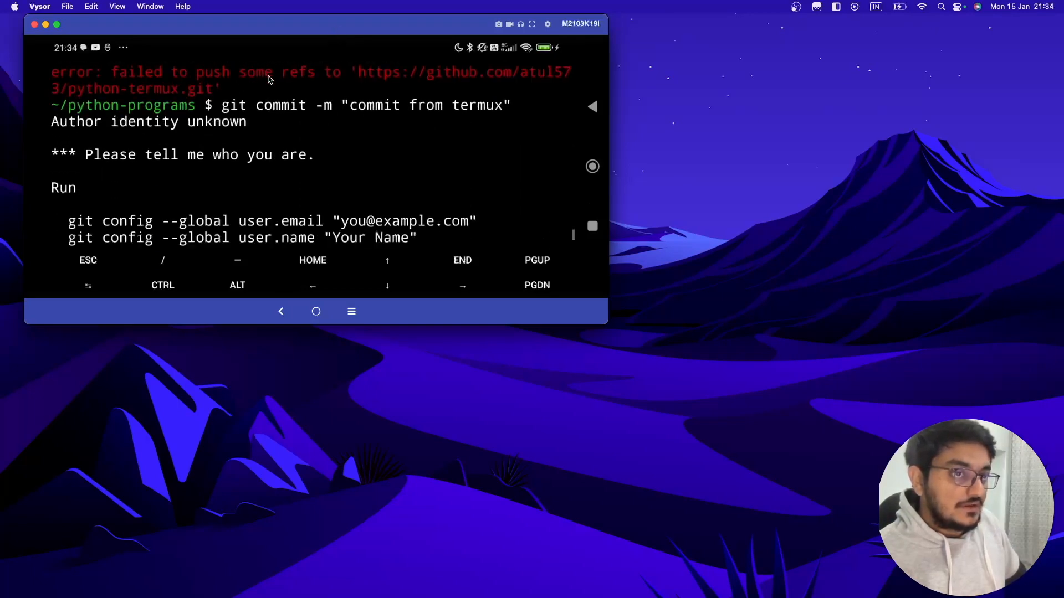
pyautogui.scroll(-3)
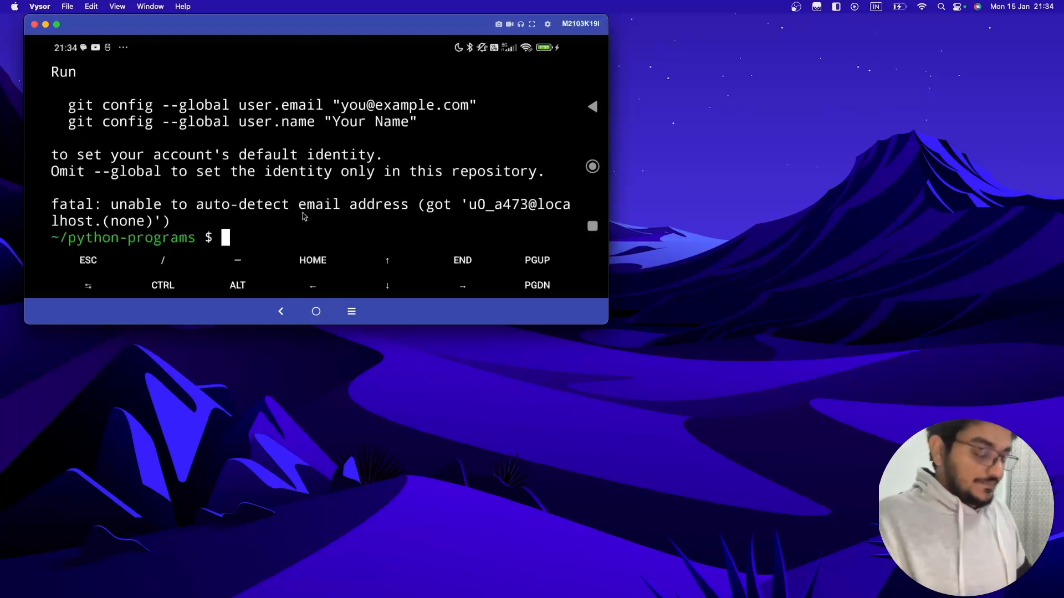
# Step: Set the global git user.email to the Gmail address
pyautogui.write('git confif --')
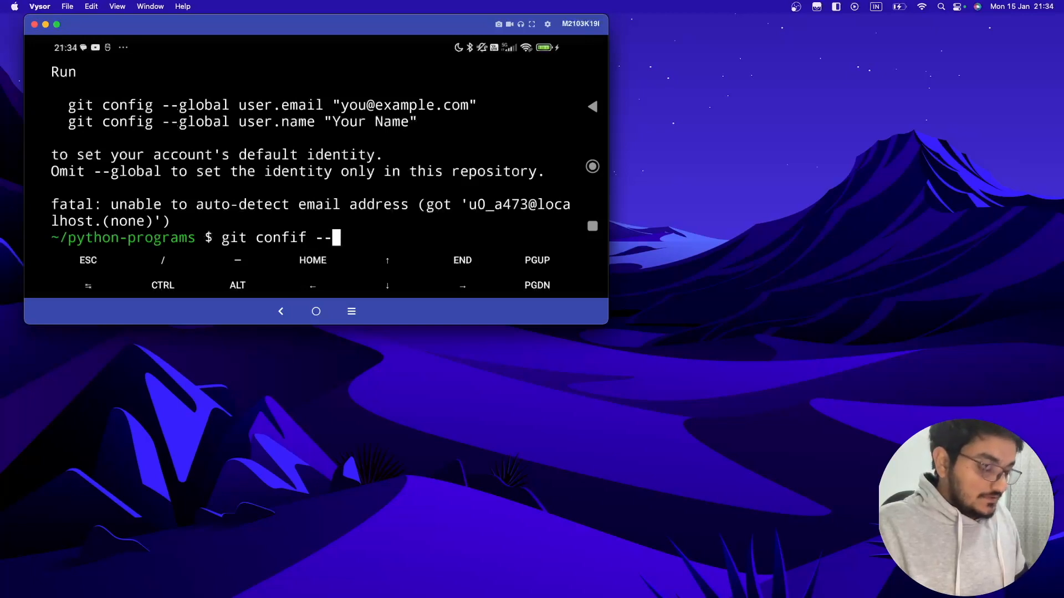
pyautogui.write('global')
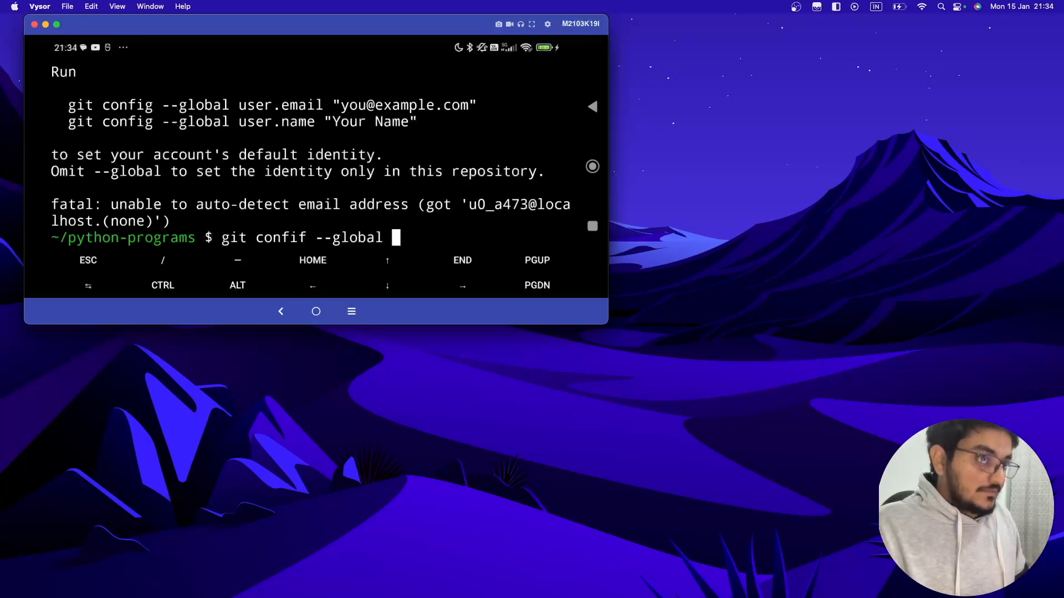
pyautogui.write('user.e')
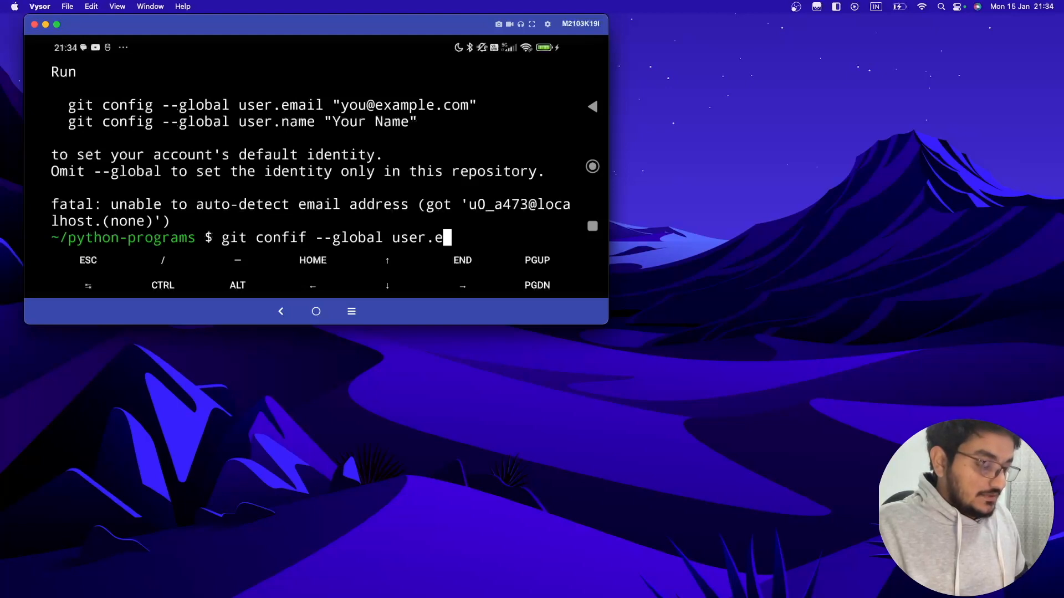
pyautogui.write('mail')
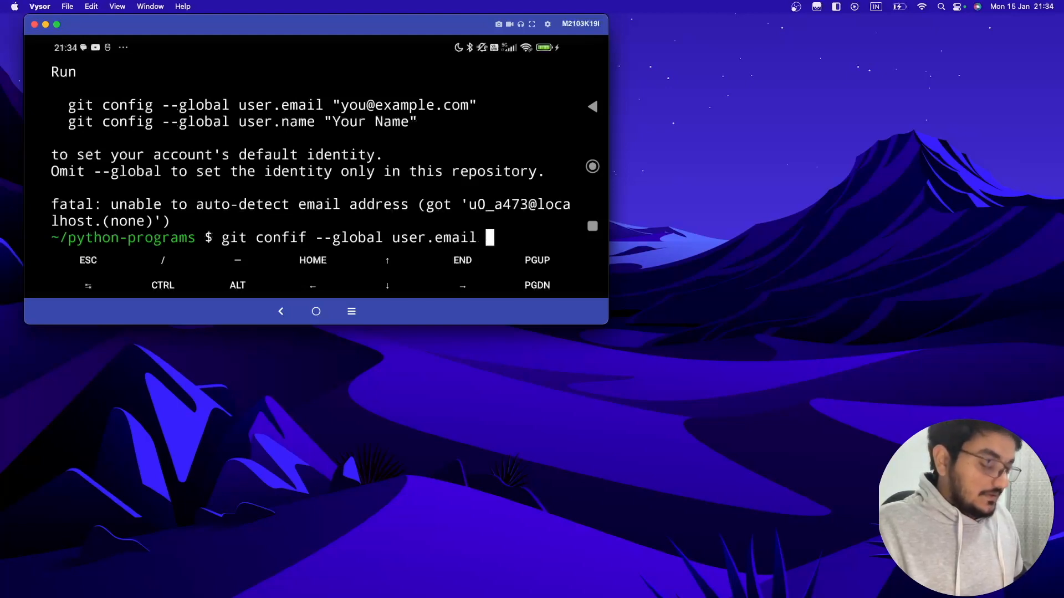
pyautogui.write('"atul573.')
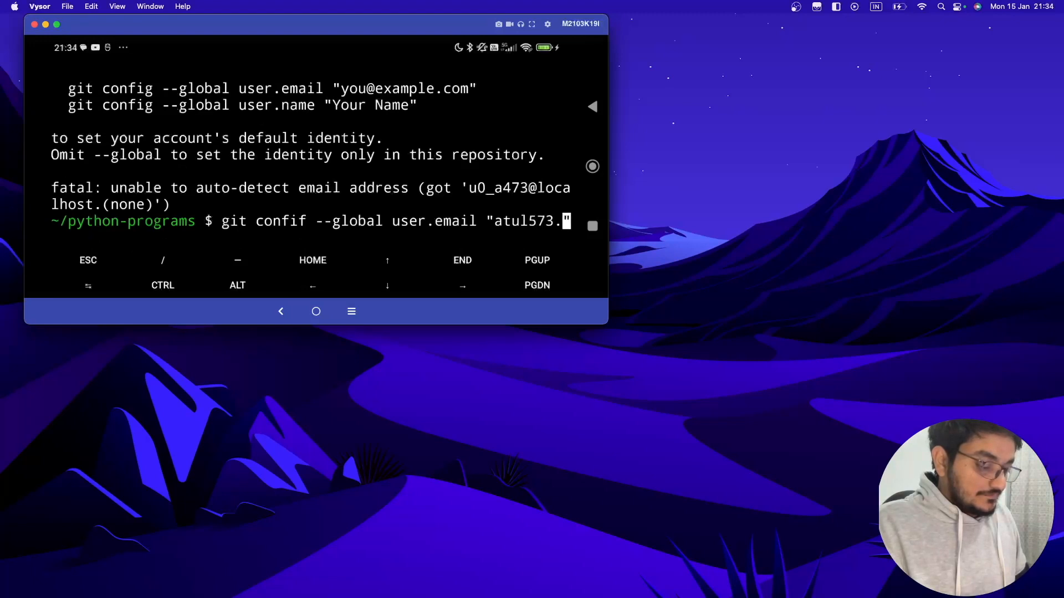
pyautogui.write('sharma#')
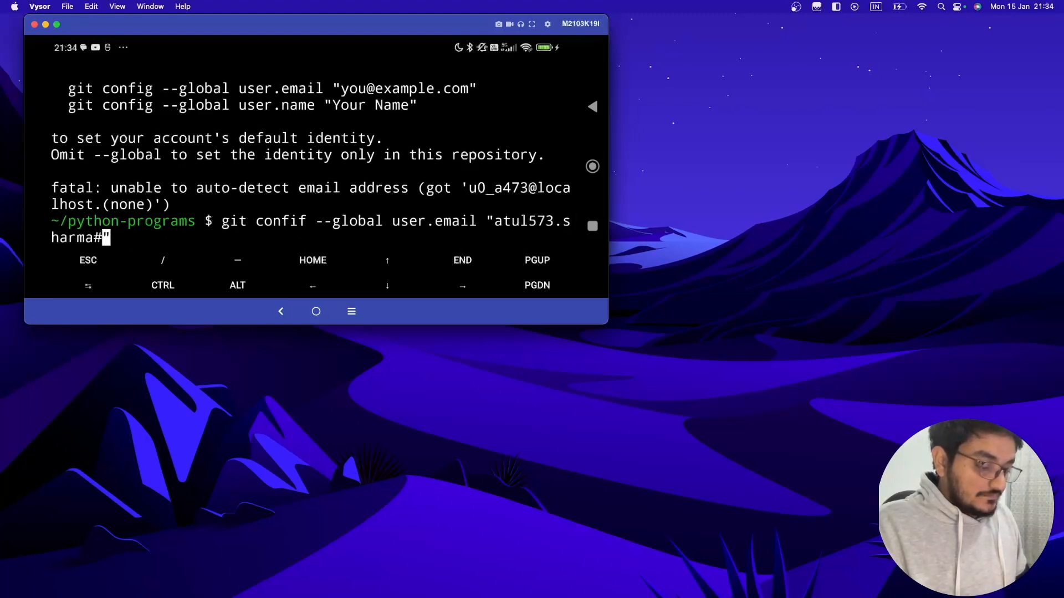
pyautogui.write('@')
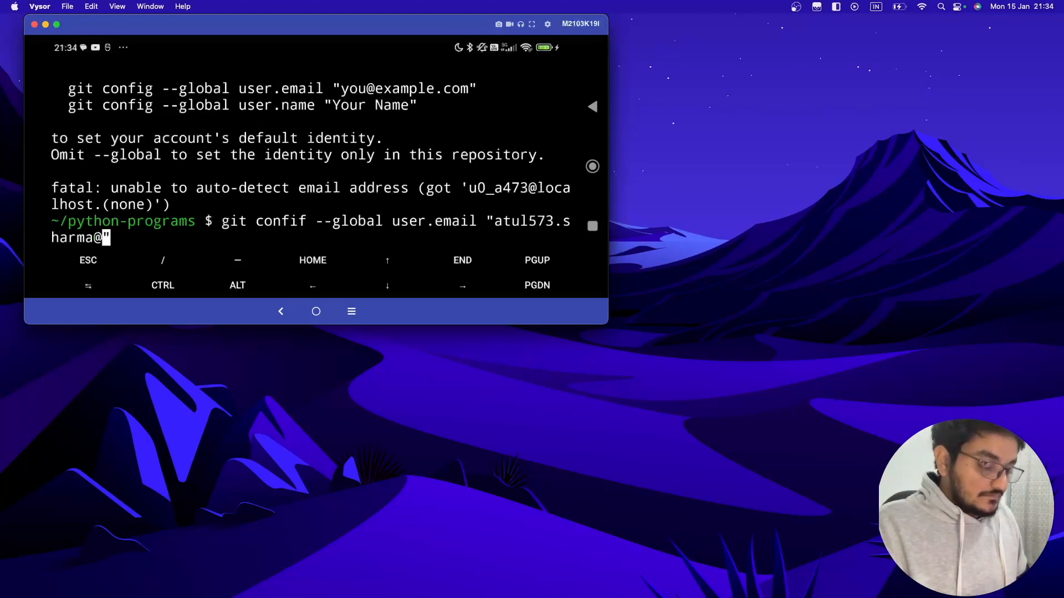
pyautogui.write('gmail.com')
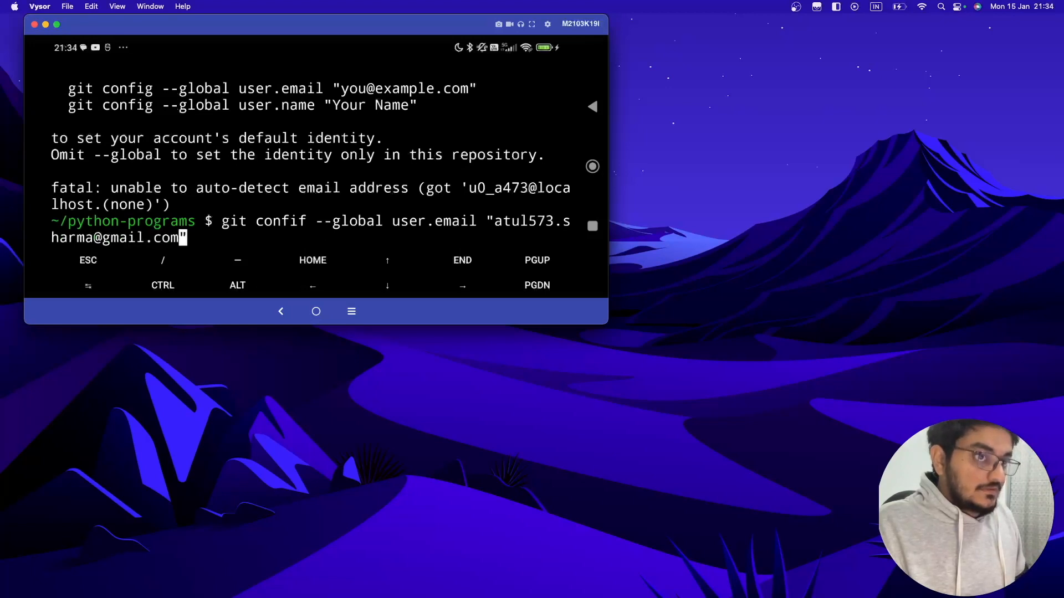
pyautogui.press('Return')
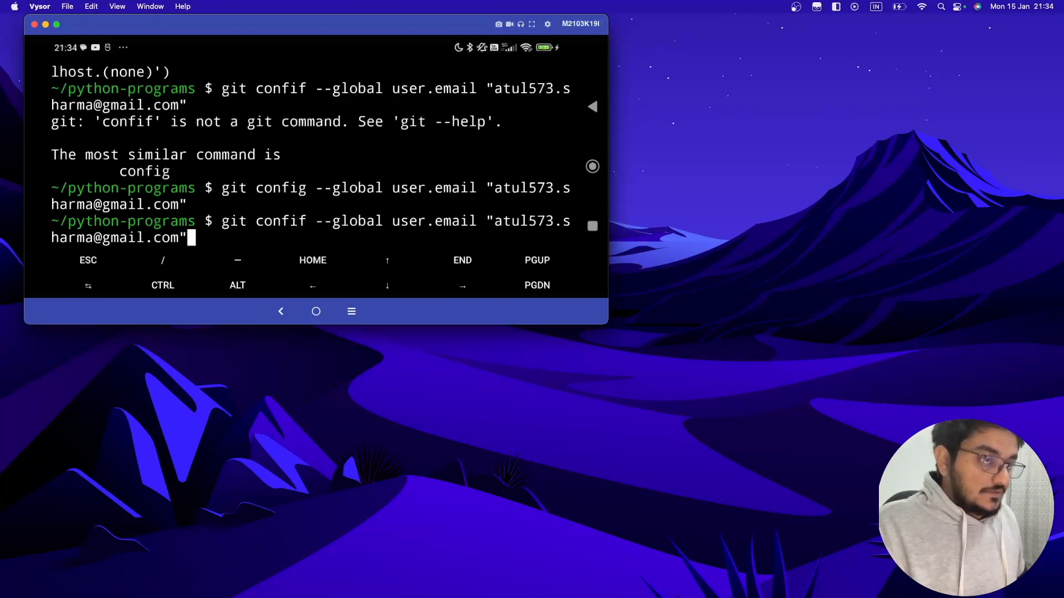
# Step: Set the global git user.name to "at", then recall that command to correct it
pyautogui.press('Return')
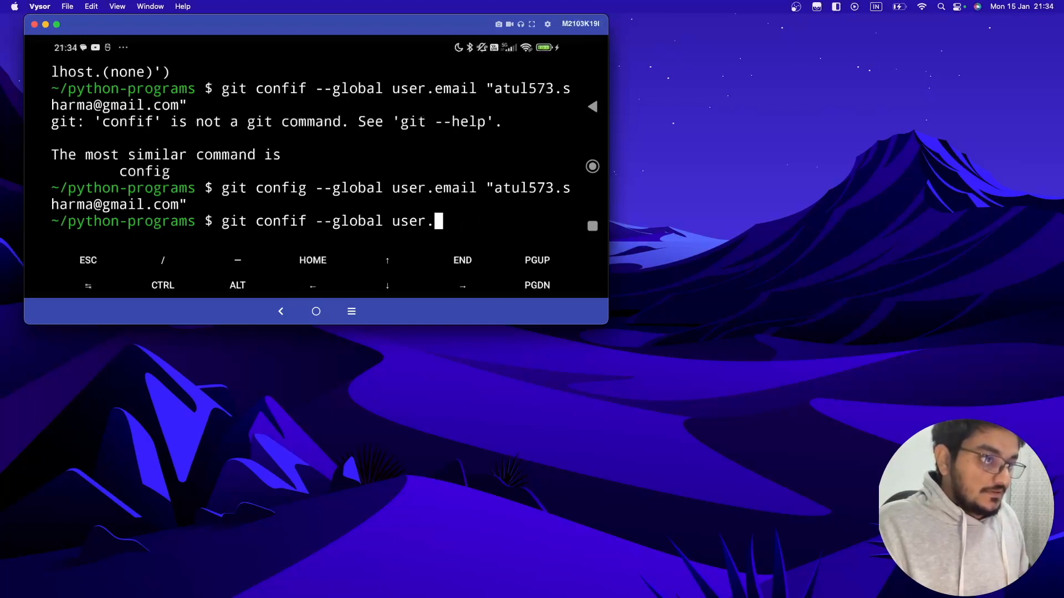
pyautogui.write('name')
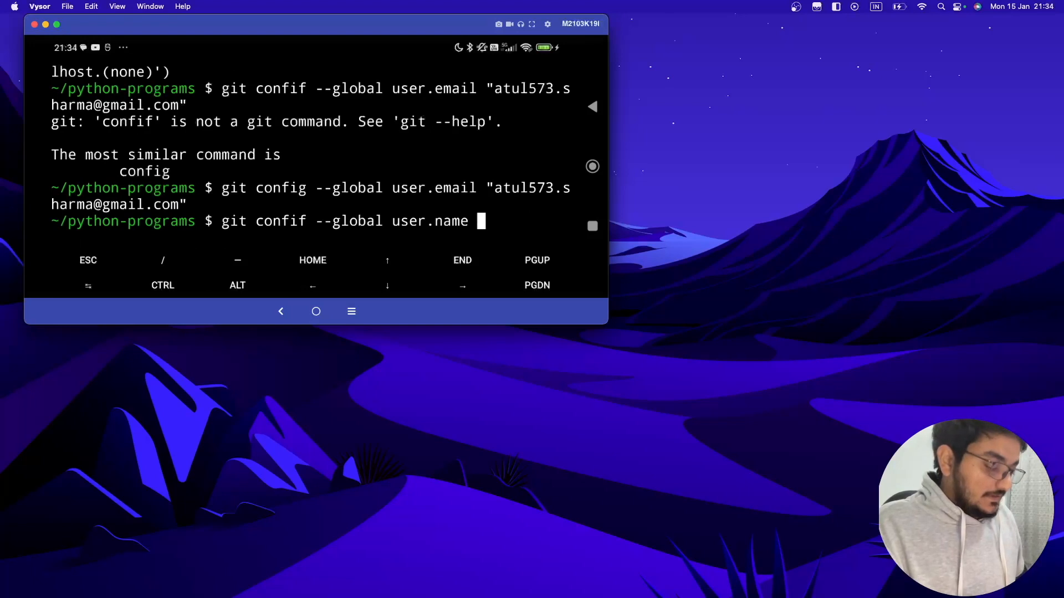
pyautogui.write('"at"')
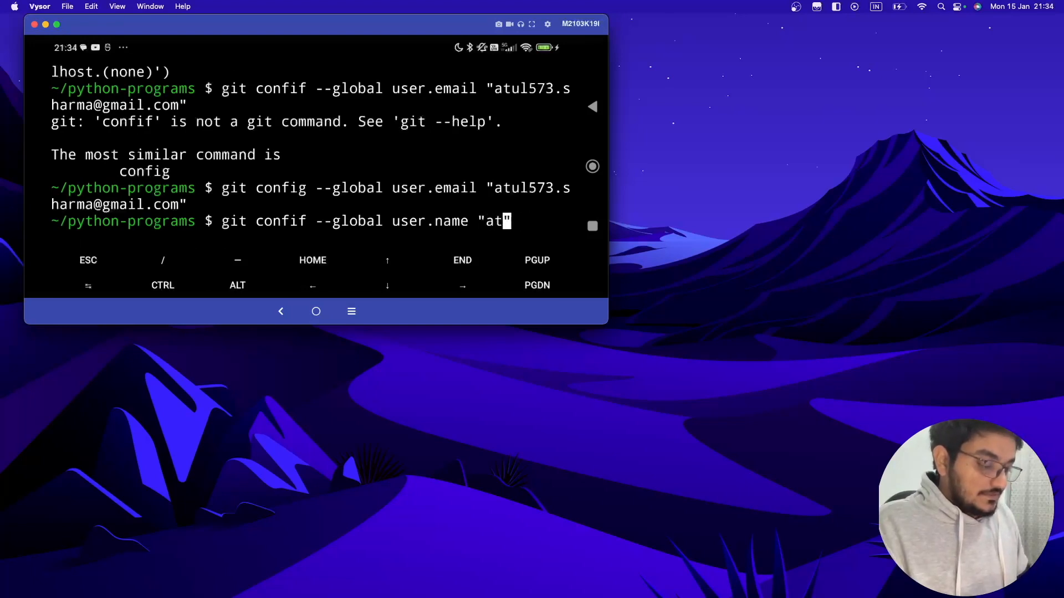
pyautogui.press('Return')
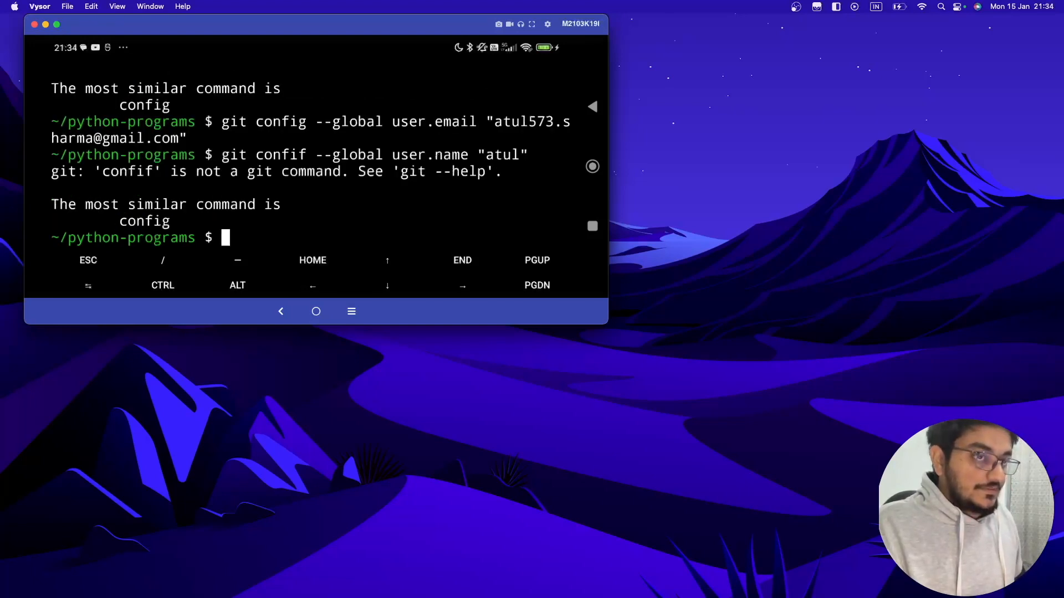
pyautogui.press('Up')
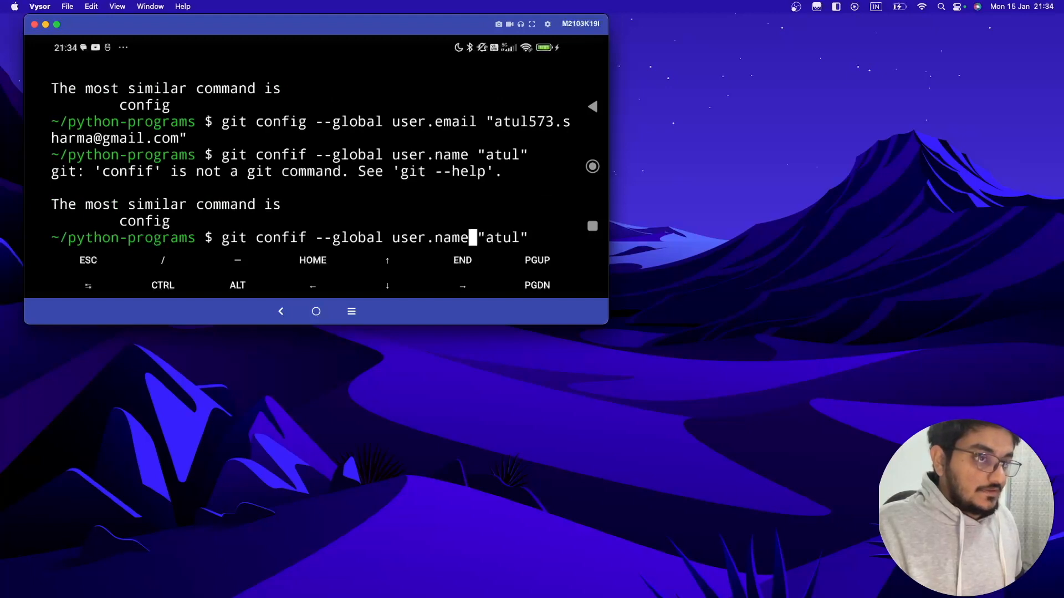
pyautogui.press('Left')
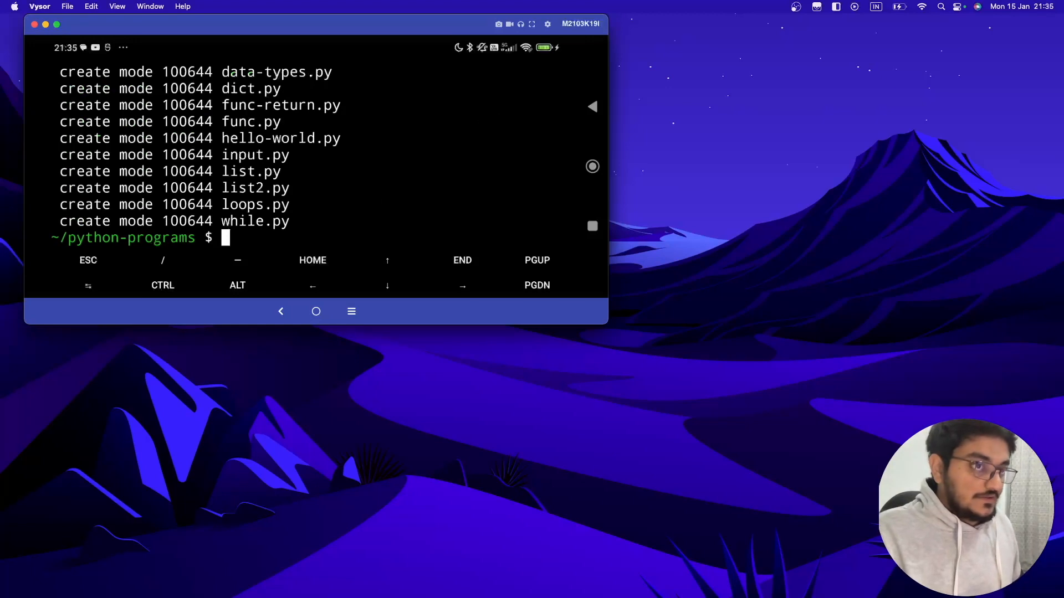
# Step: Set the global user name to "atul", push to origin main, and switch to another app
pyautogui.write('git confif --global user.name "atul"')
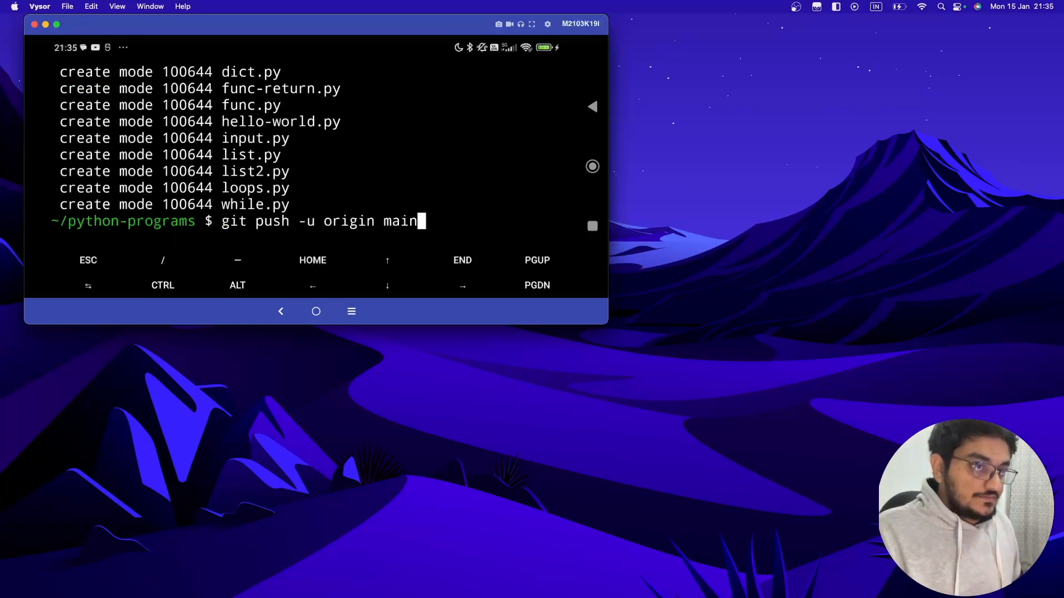
pyautogui.press('Return')
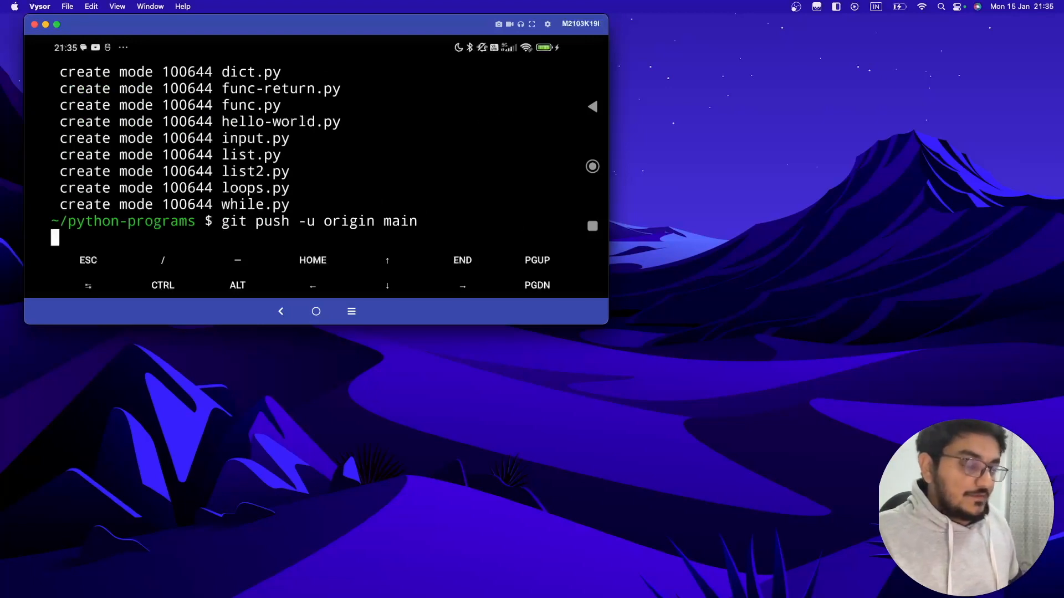
pyautogui.press('Return')
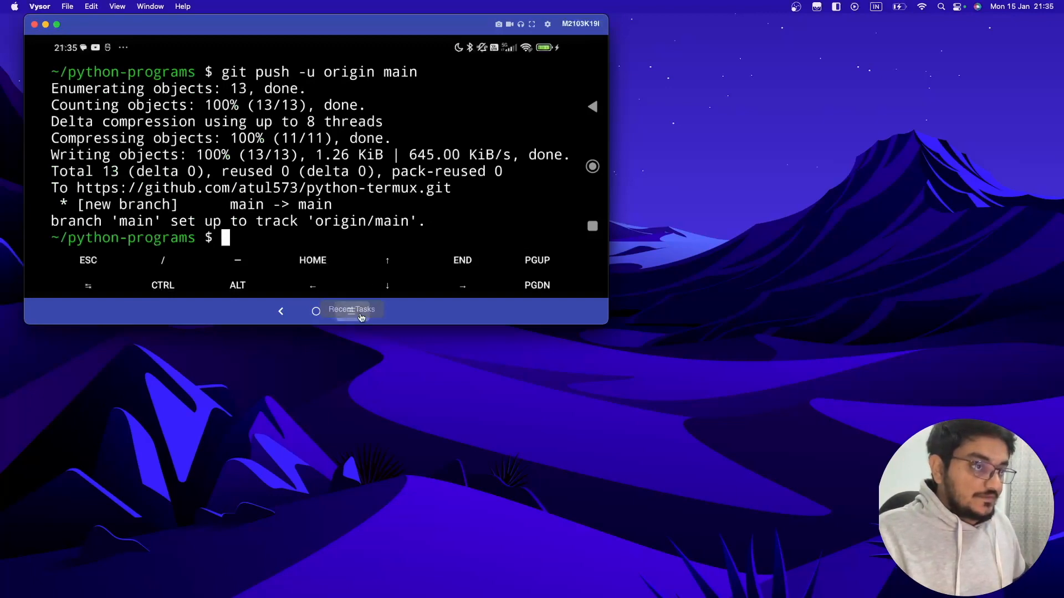
pyautogui.click(351, 309)
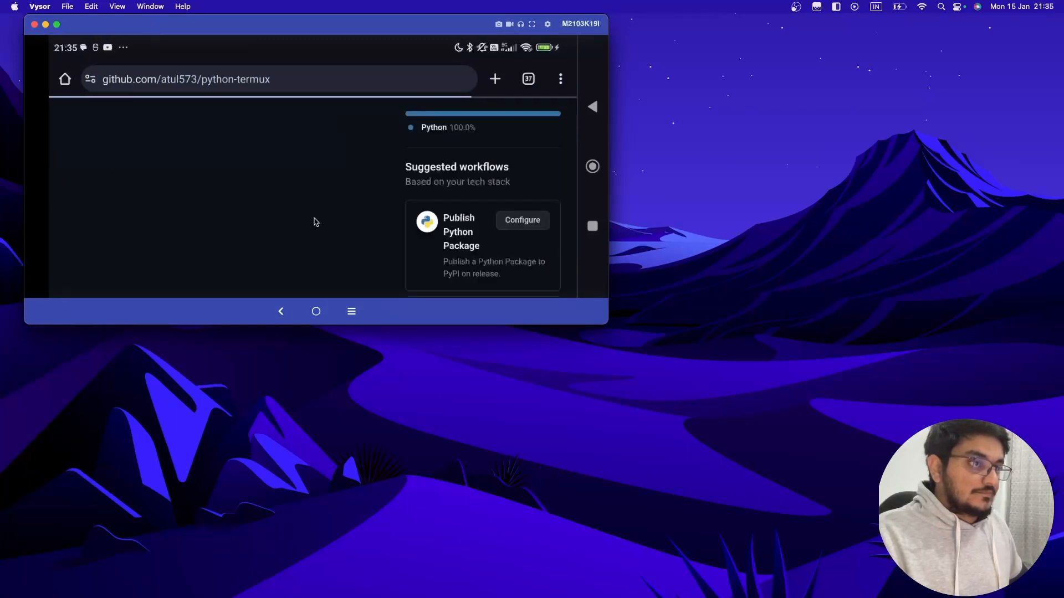
# Step: Scroll through the python-termux file list and its 'commit from termux' commit info
pyautogui.scroll(3)
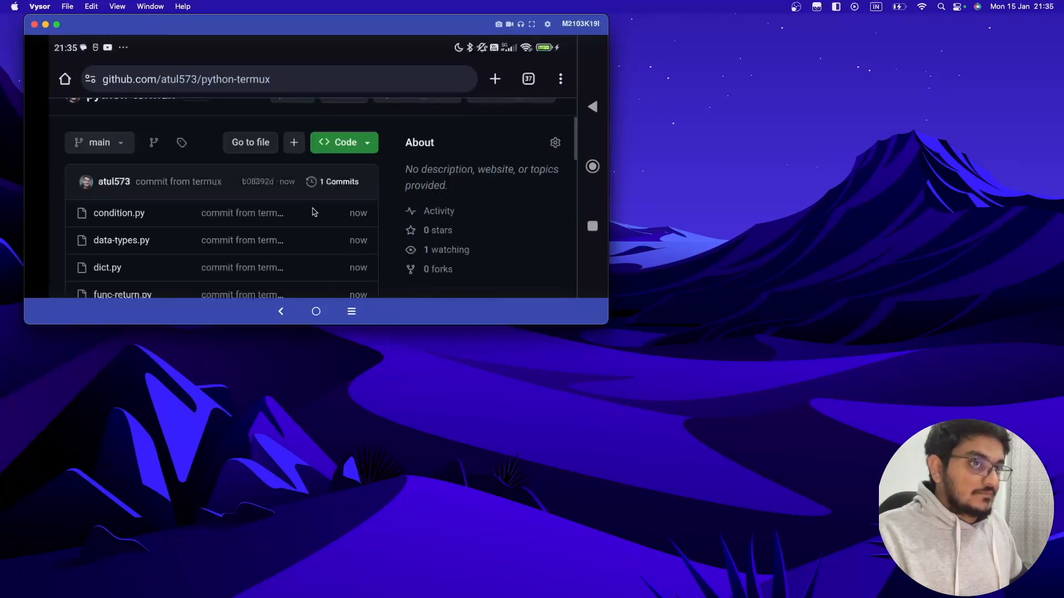
pyautogui.scroll(-3)
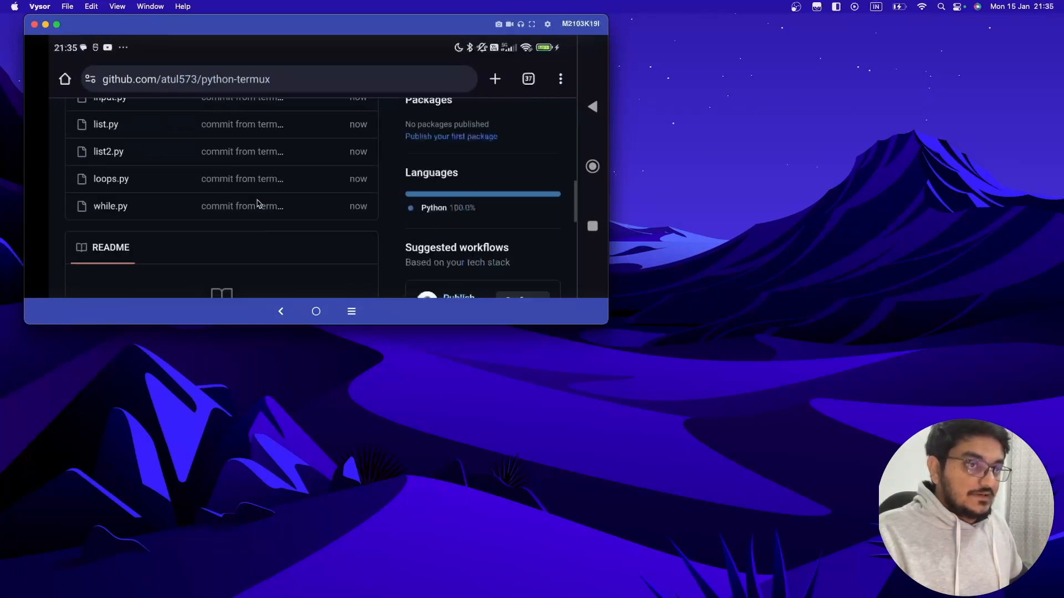
pyautogui.scroll(3)
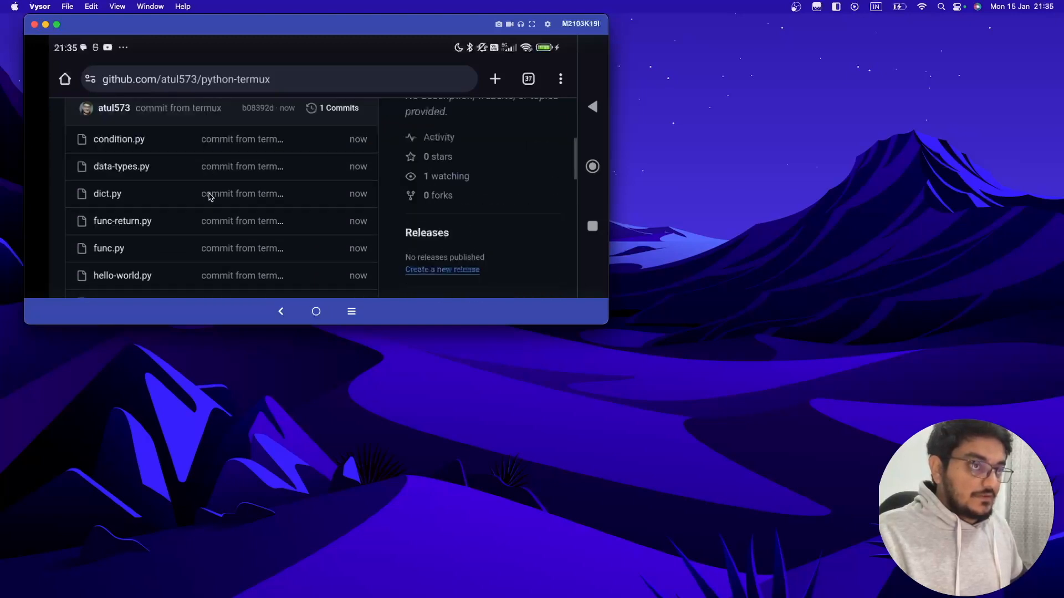
pyautogui.scroll(3)
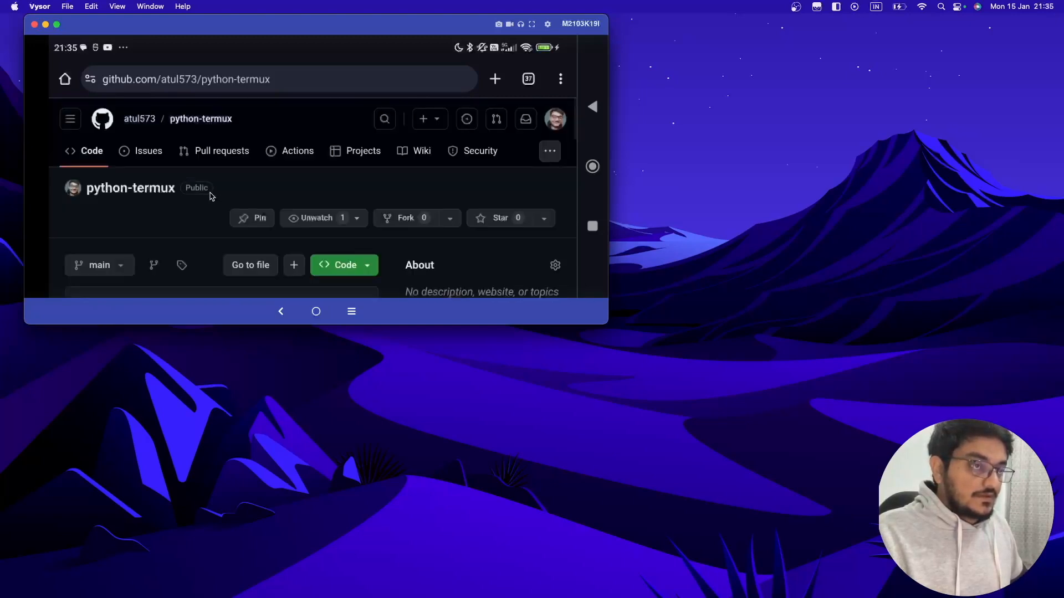
pyautogui.scroll(-3)
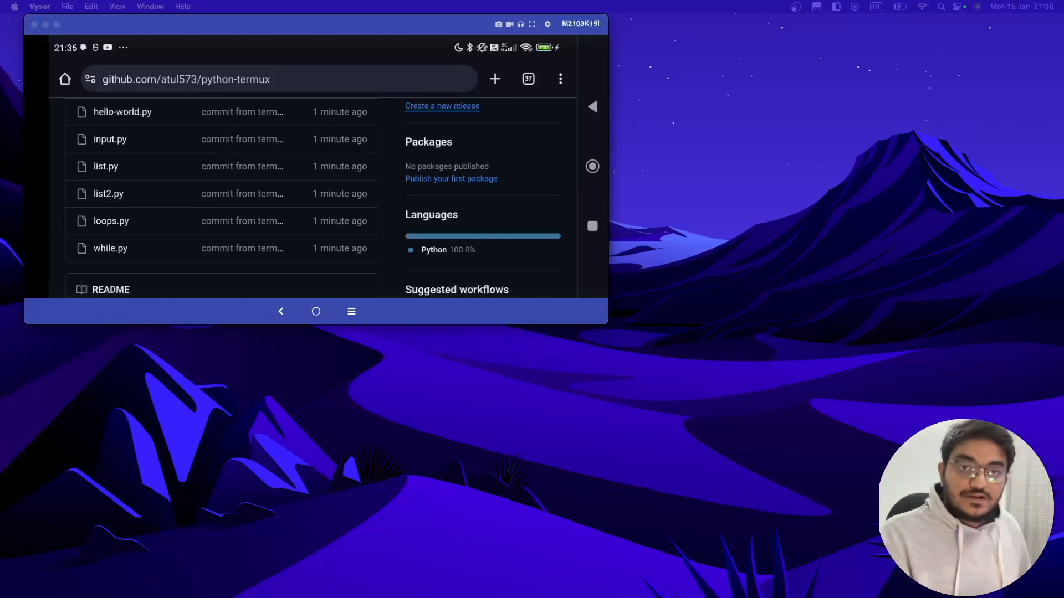